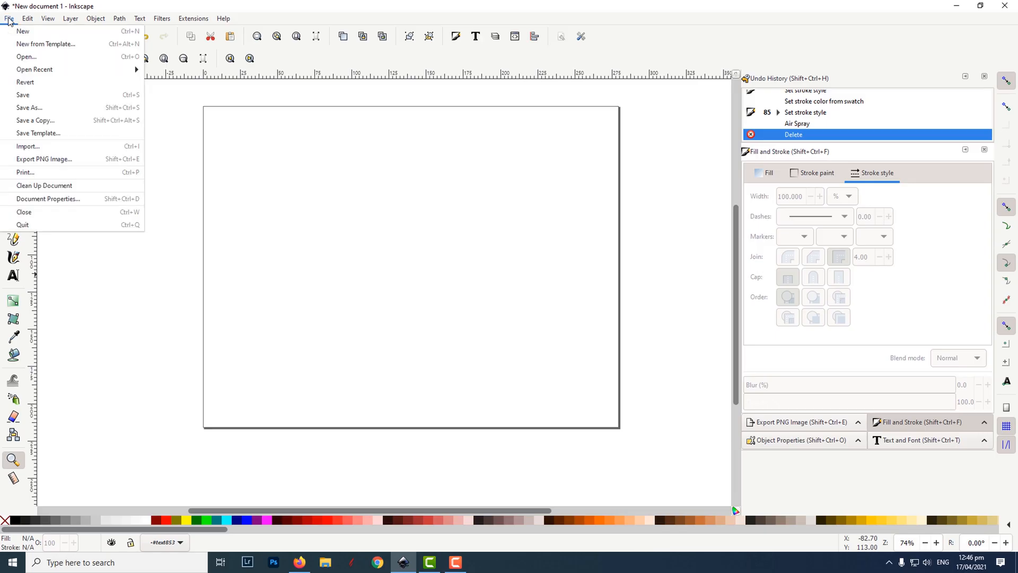
- Set the page to landscape US Letter in inches via Document Properties
left_click(47, 198)
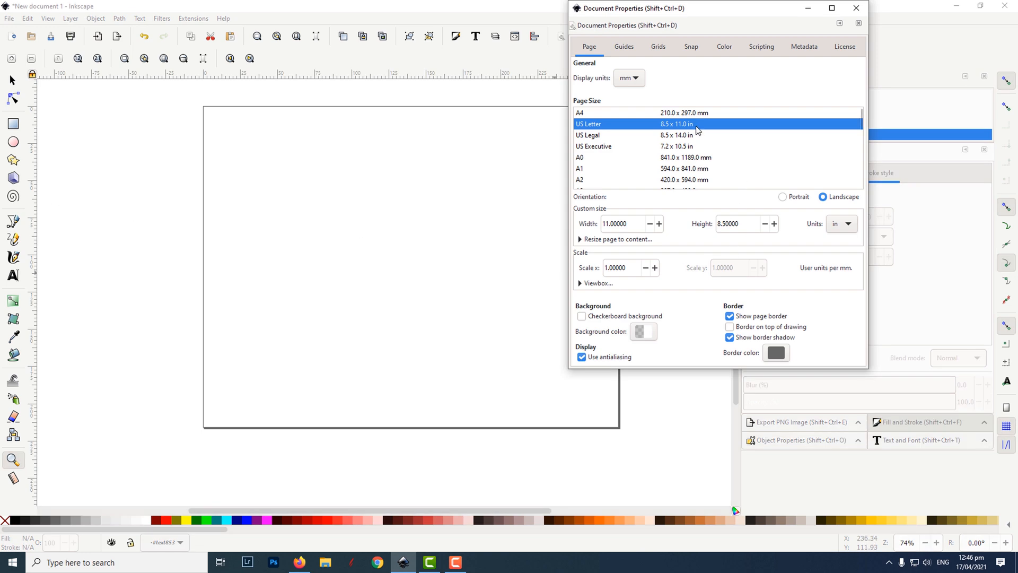
mouse_move(782, 203)
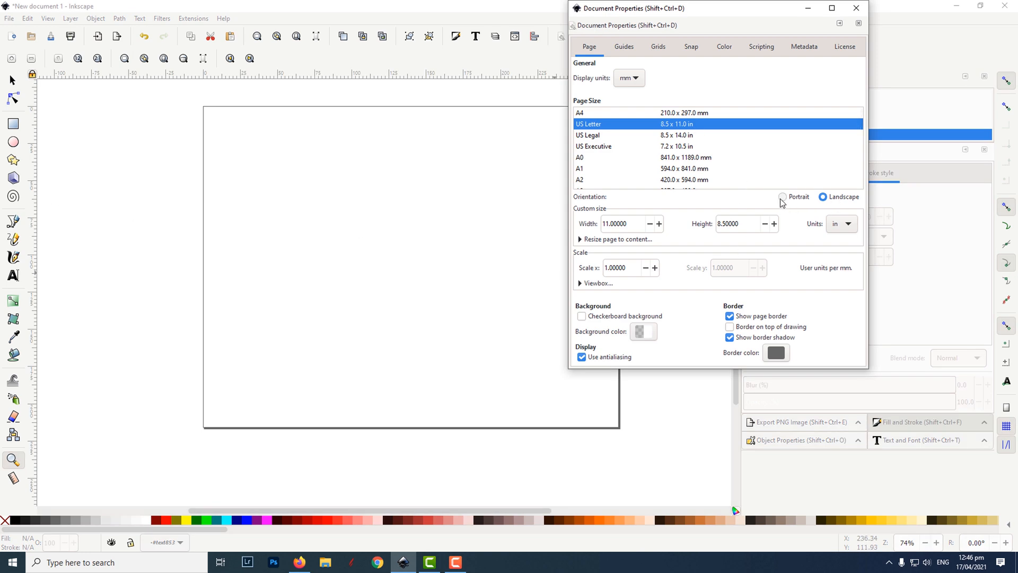
left_click(782, 197)
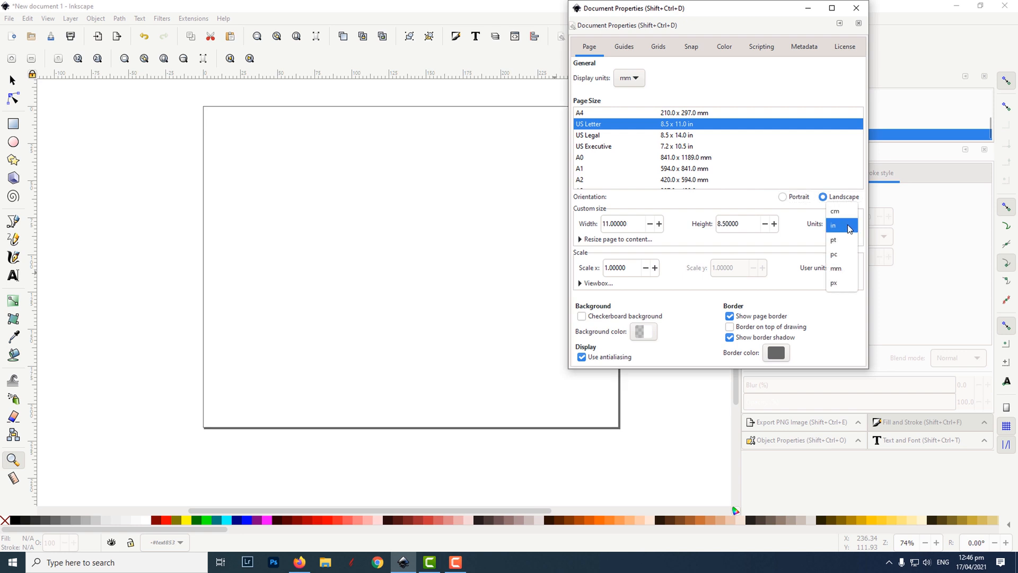
left_click(10, 18)
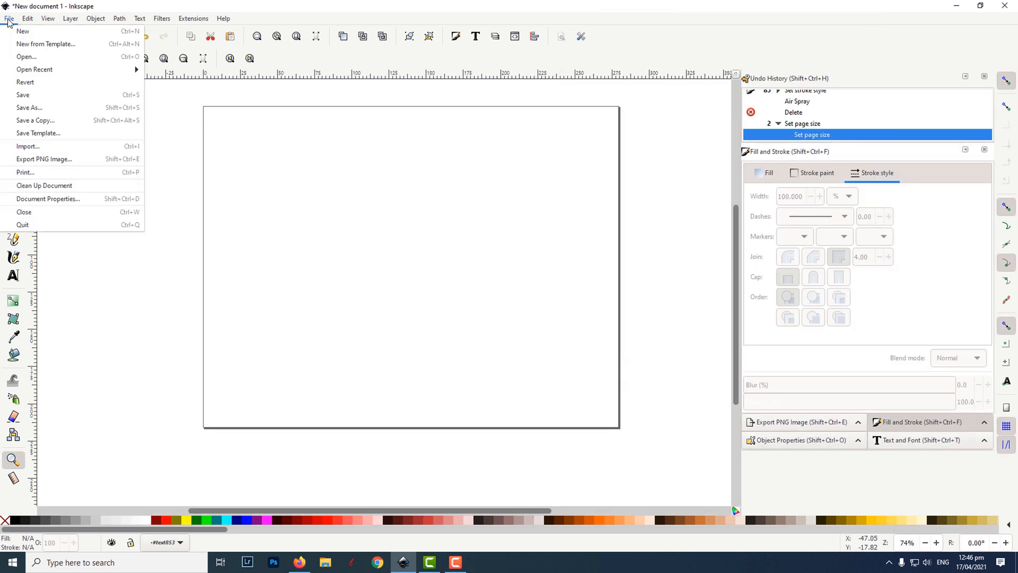
- Import the AnimalPrints4 leopard print image file
left_click(29, 146)
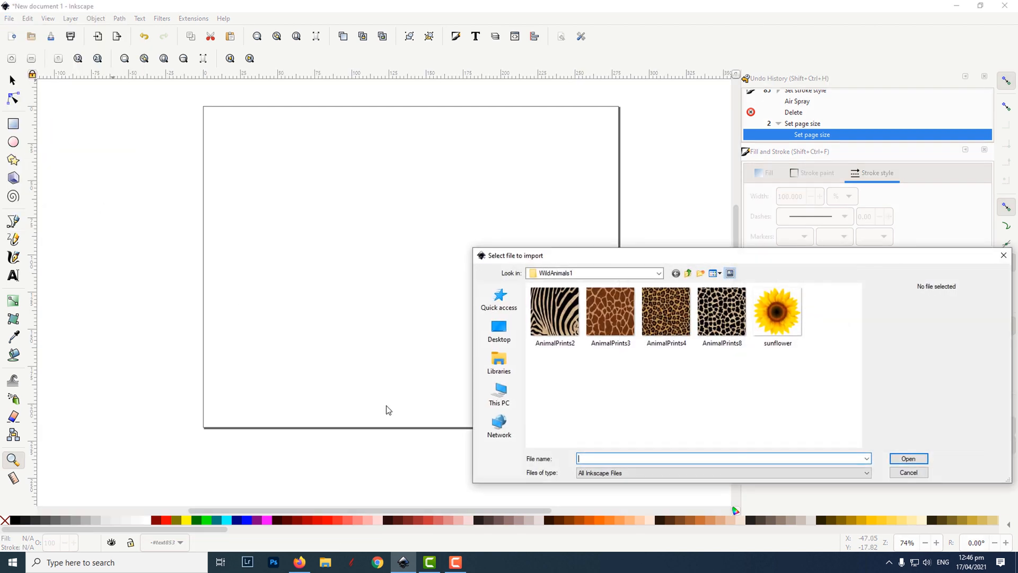
left_click(665, 311)
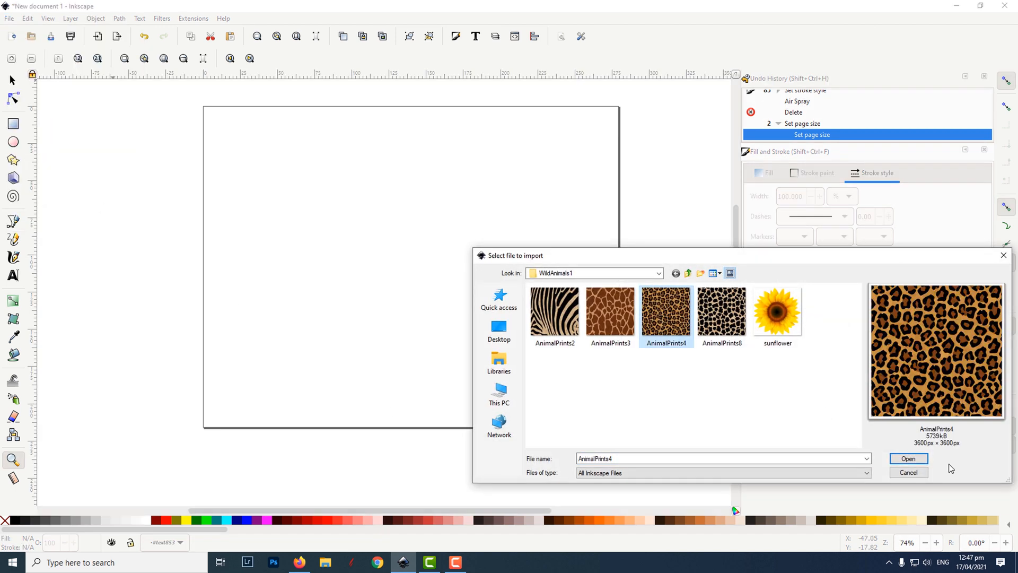
left_click(907, 458)
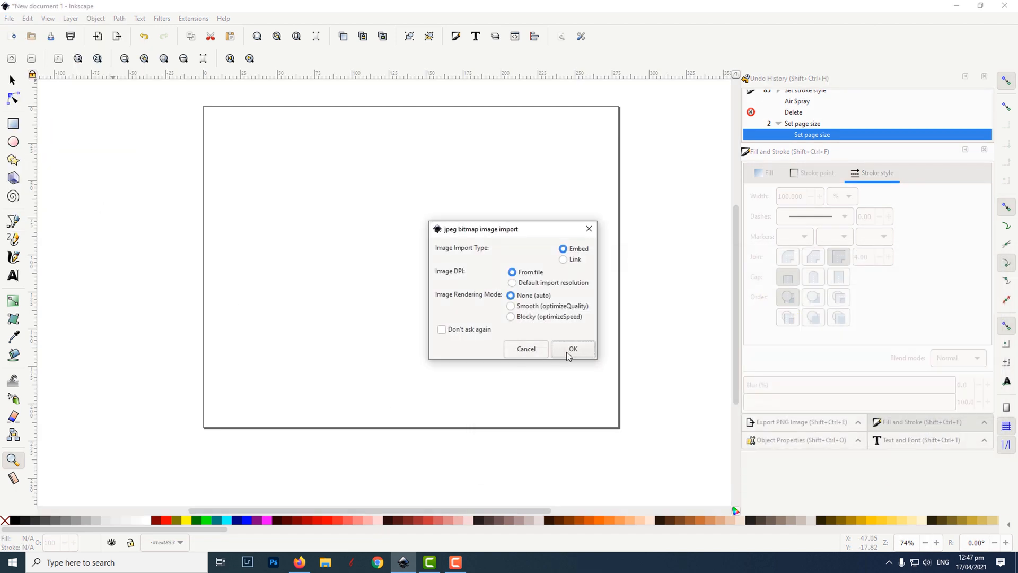
- Embed the leopard print, then open the 4000x4001 sunflower PNG full-size in Firefox
left_click(299, 562)
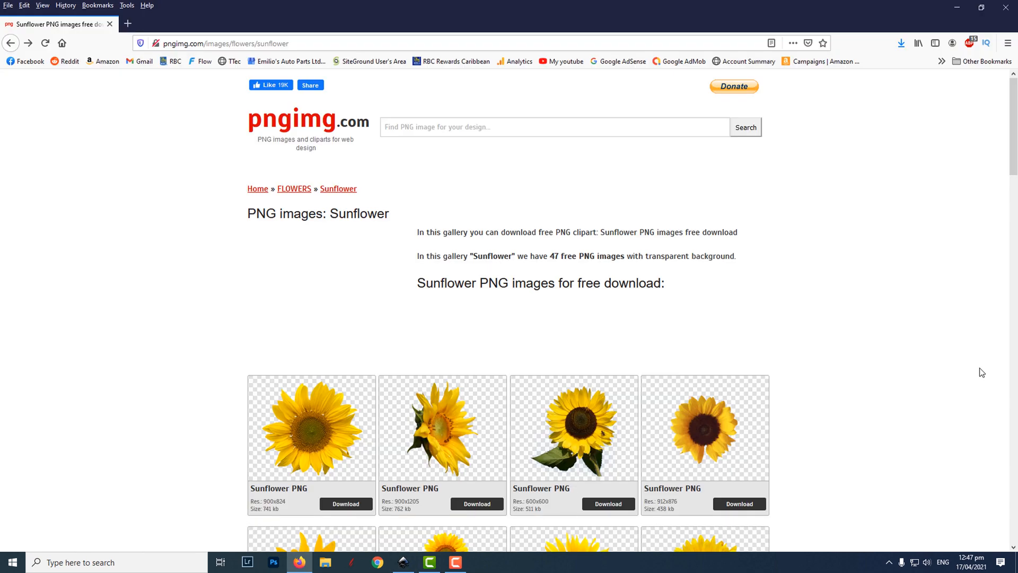
scroll("down", 3)
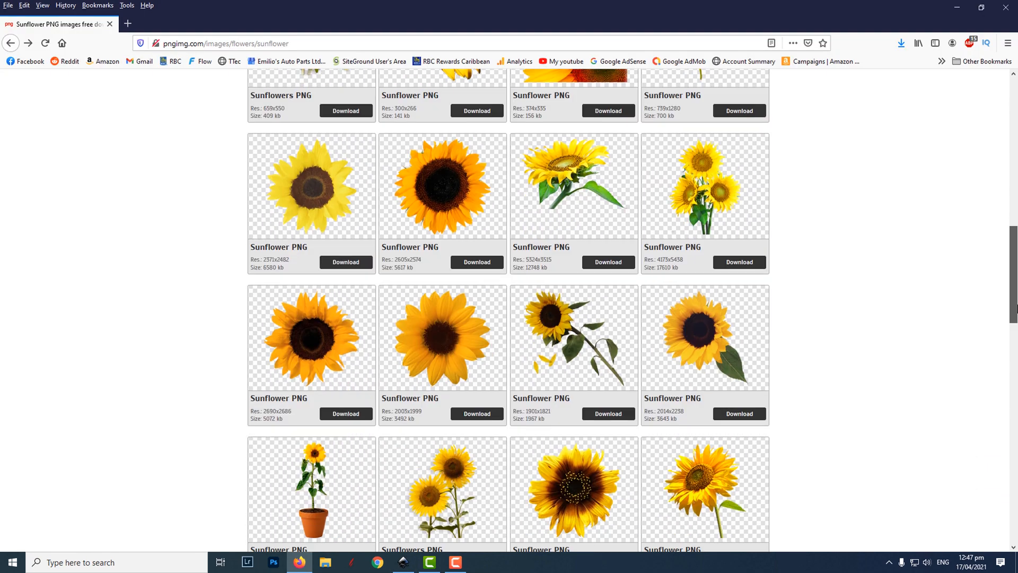
scroll("down", 3)
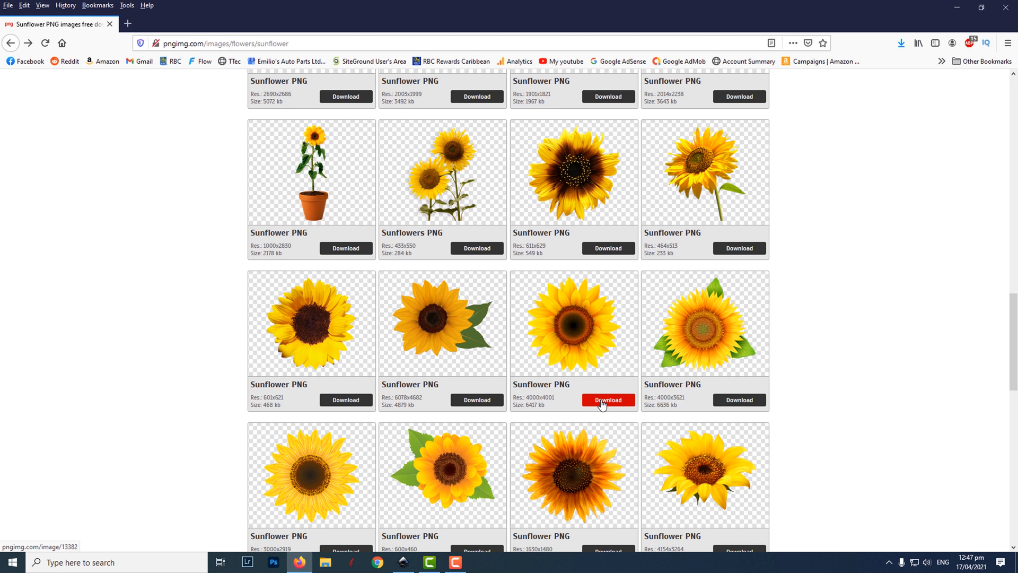
left_click(607, 400)
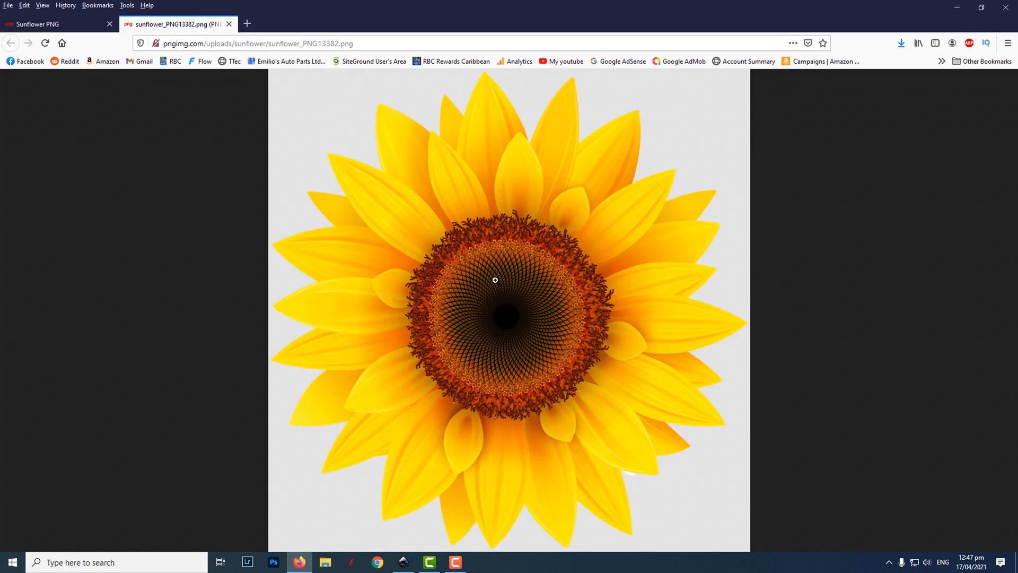
- Import and embed the downloaded sunflower PNG beside the leopard print
left_click(428, 567)
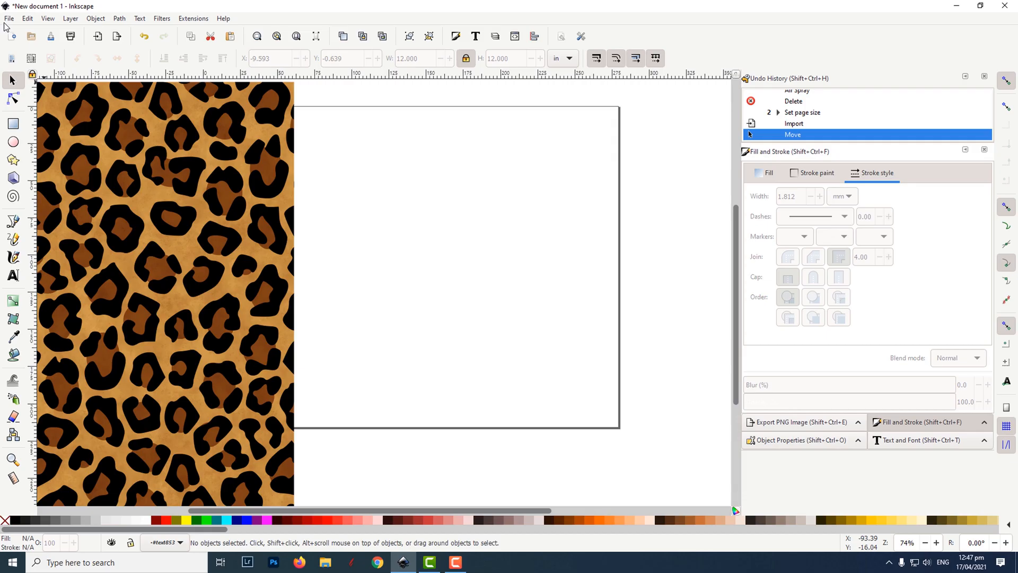
left_click(8, 18)
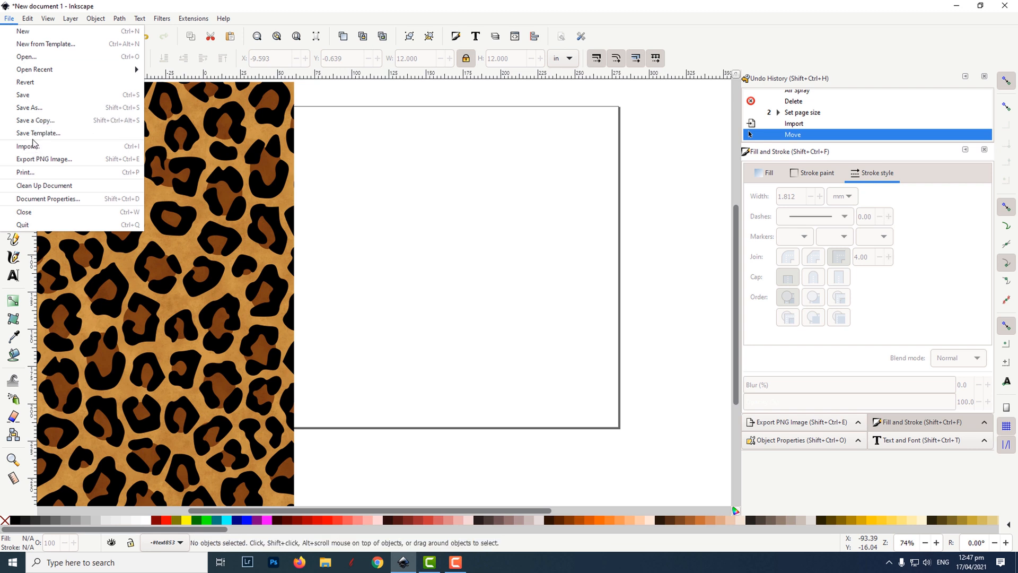
left_click(27, 146)
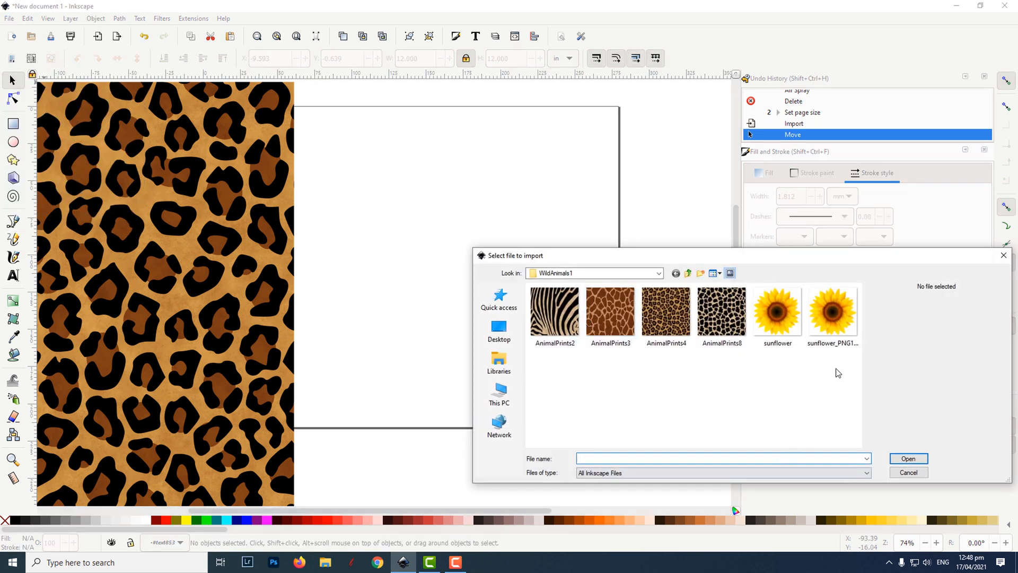
left_click(907, 472)
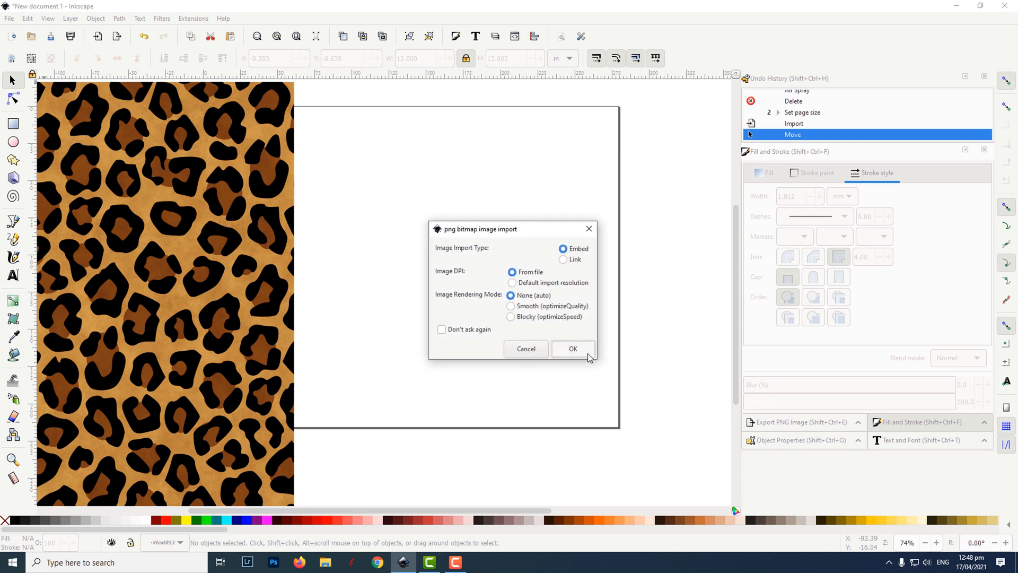
left_click(573, 348)
type("4.000")
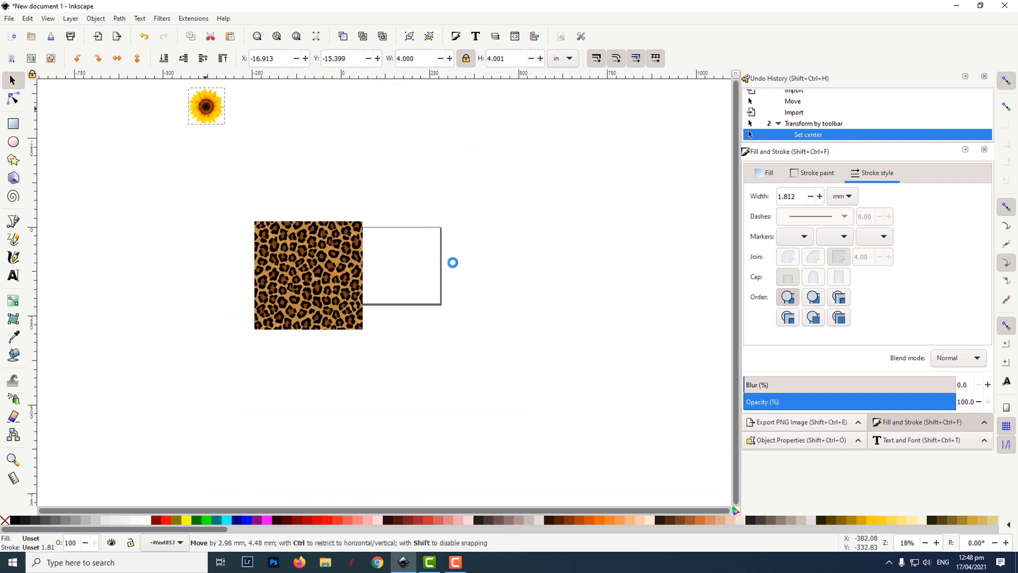
left_click(12, 276)
type("Best")
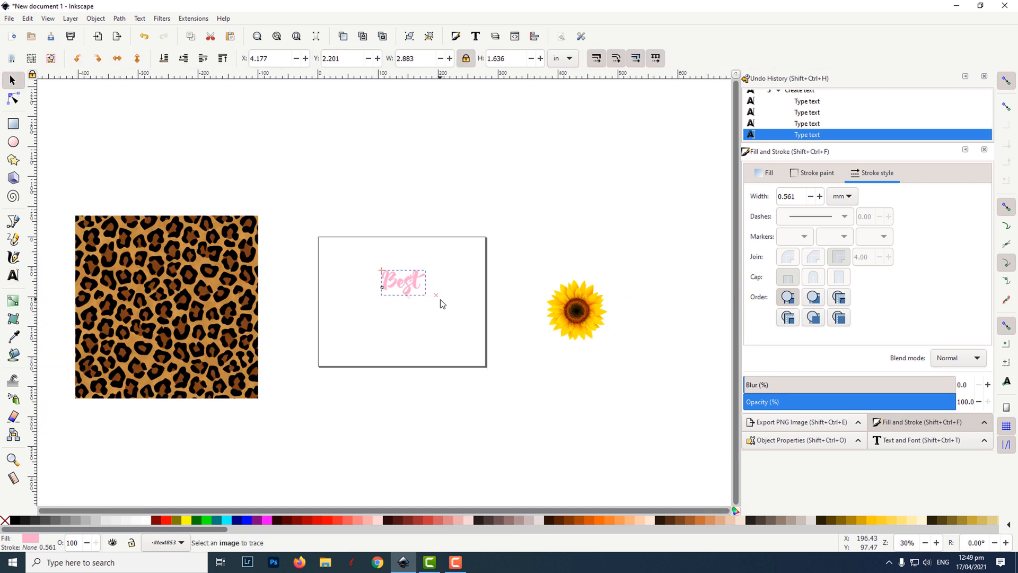
- Convert the pink 'Best' text to a path and move it near the page top
left_click(468, 376)
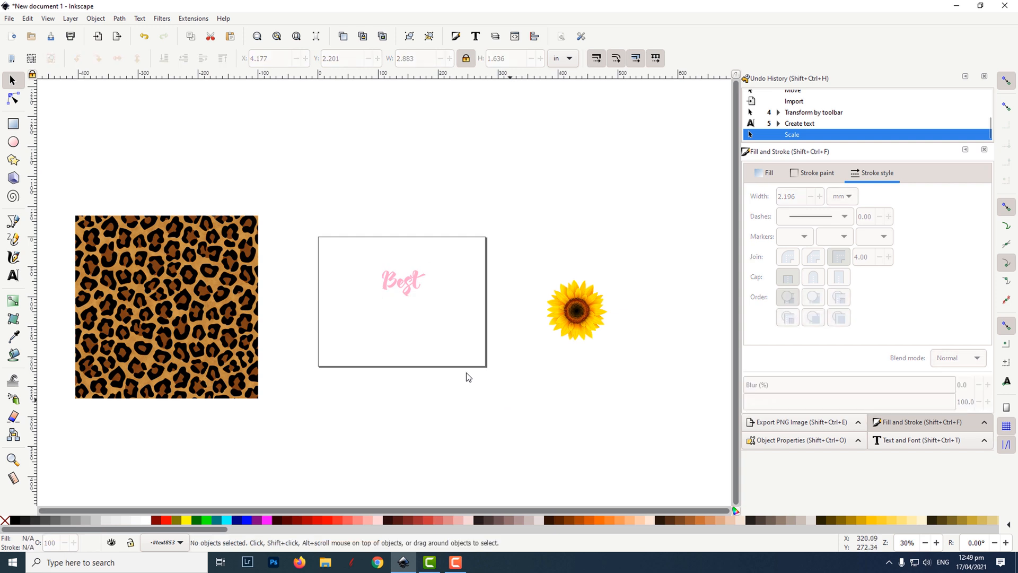
left_click(401, 282)
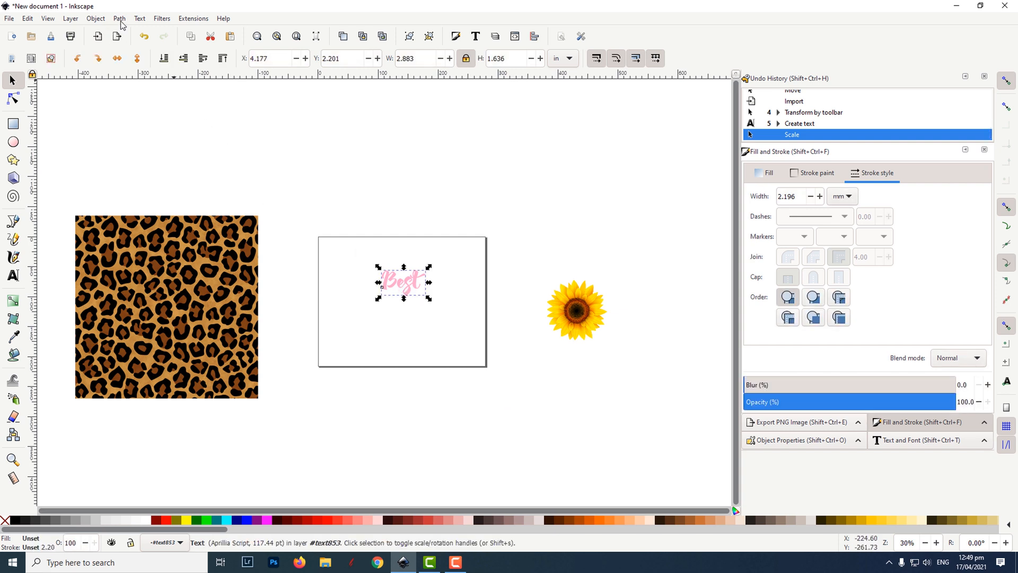
left_click(119, 18)
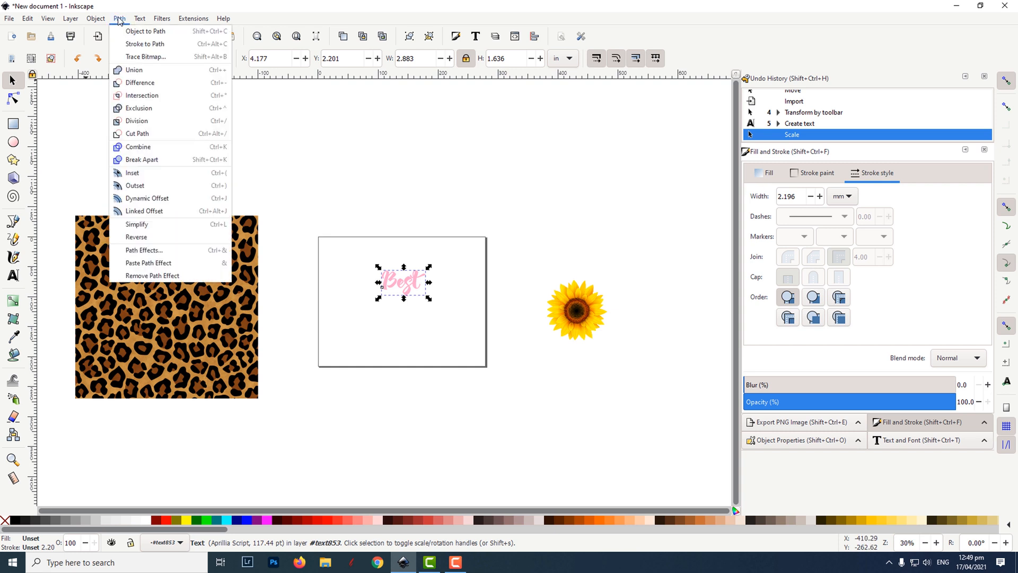
left_click(146, 31)
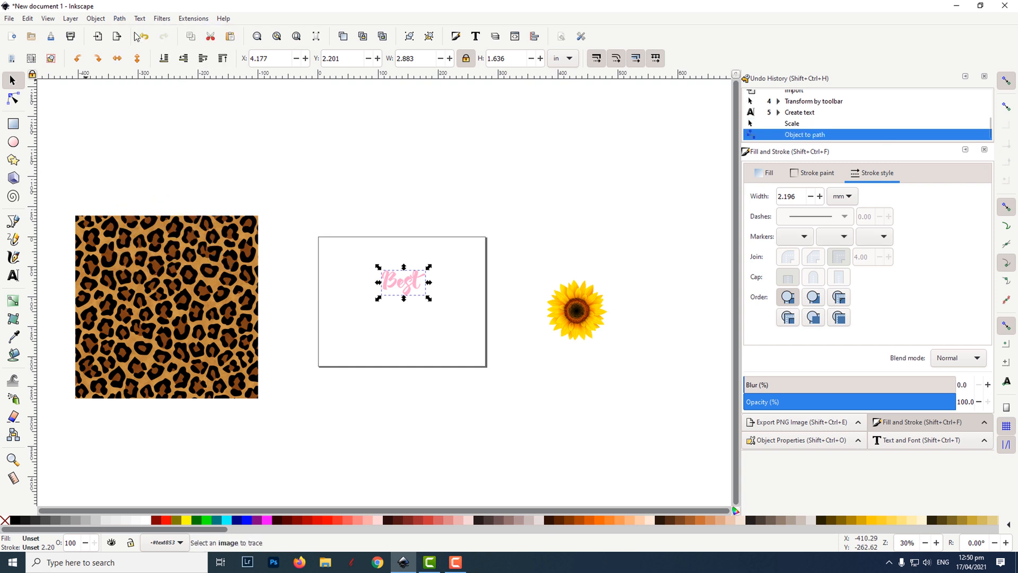
left_click(448, 390)
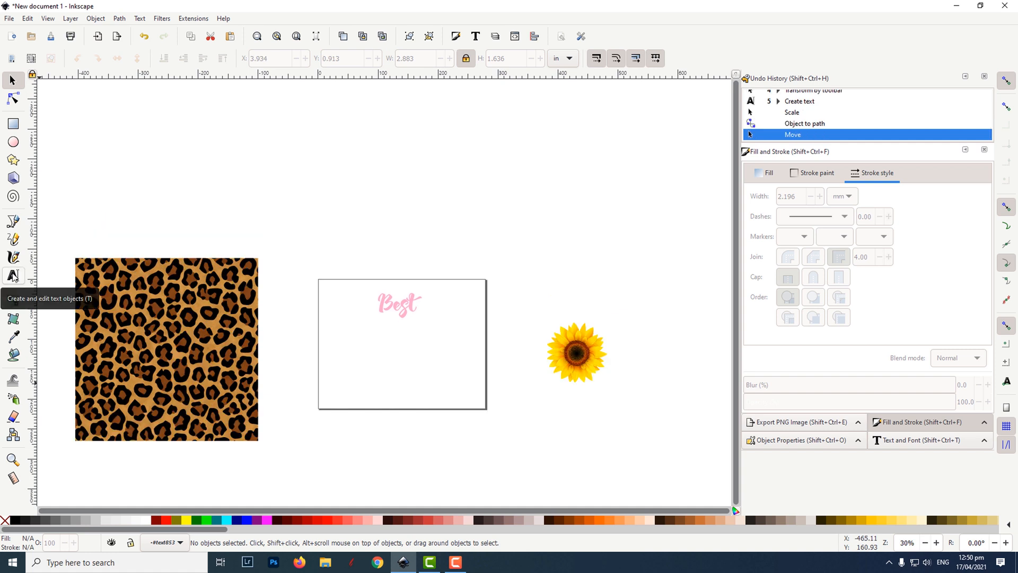
- Add a large pink 'M' letter and zoom out to place it below 'Best'
left_click(13, 276)
type("M")
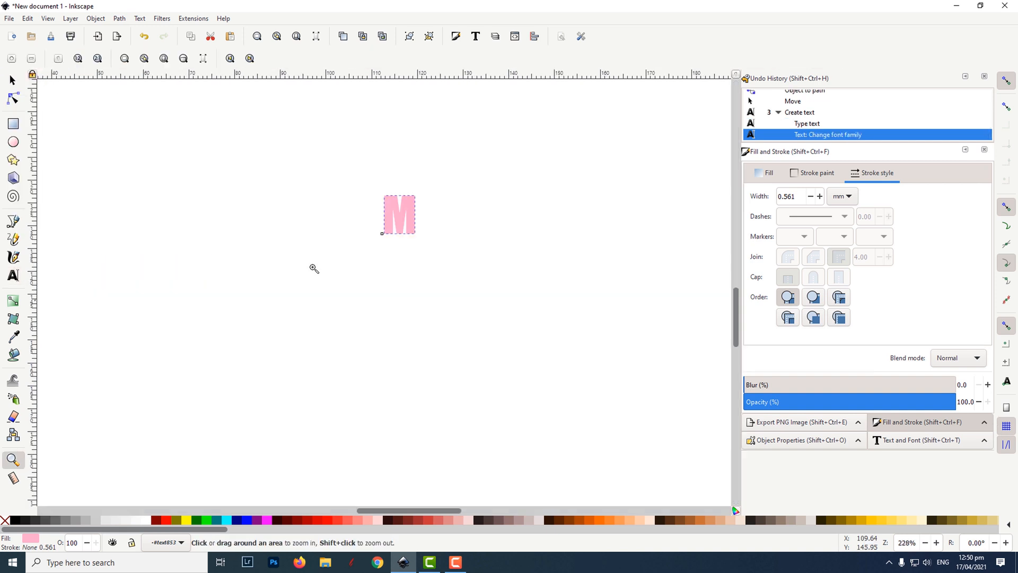
left_click(11, 80)
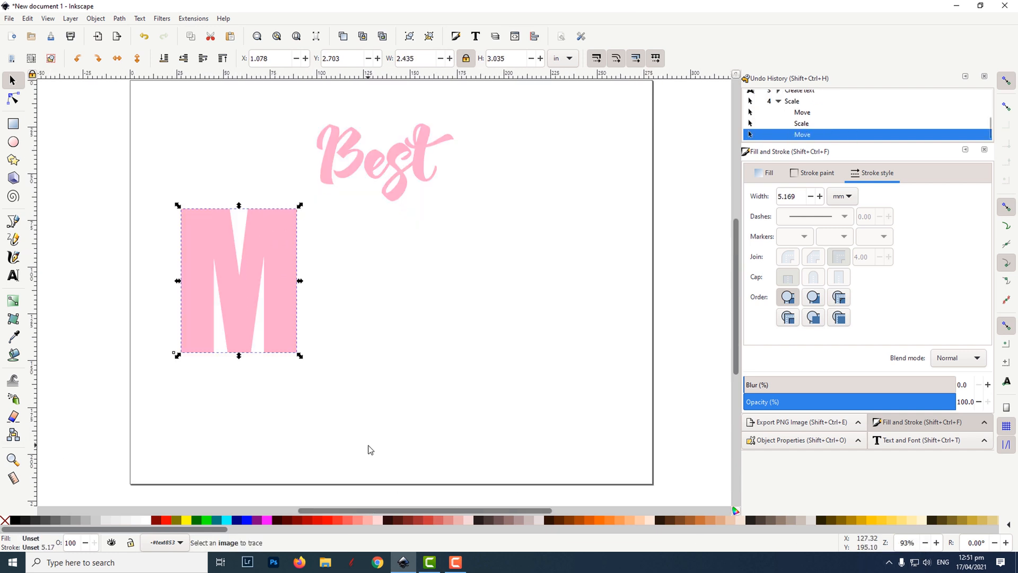
mouse_move(224, 190)
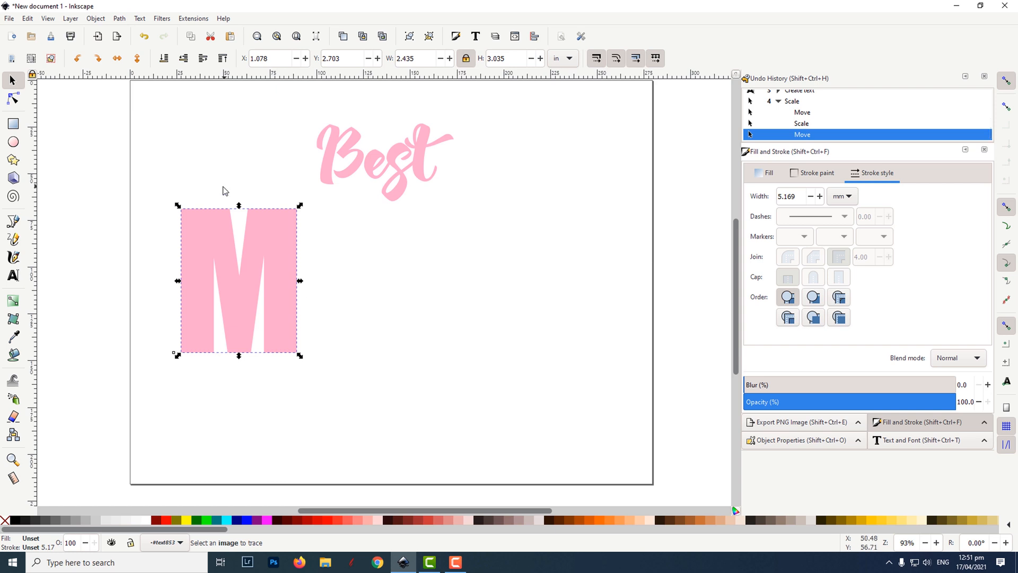
- Convert the M to a path and reshape its nodes into a tilted, flared letter
left_click(119, 18)
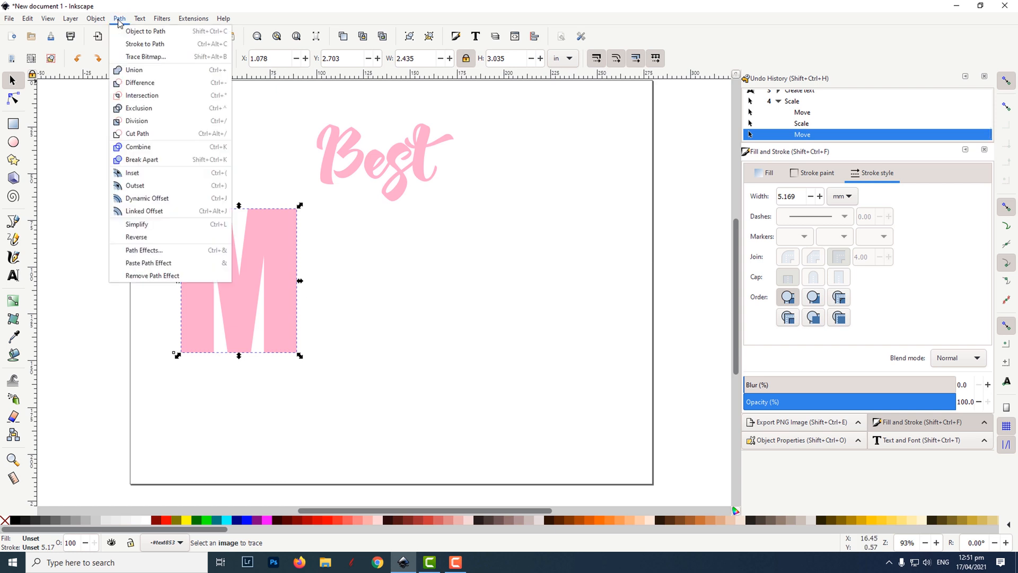
left_click(146, 31)
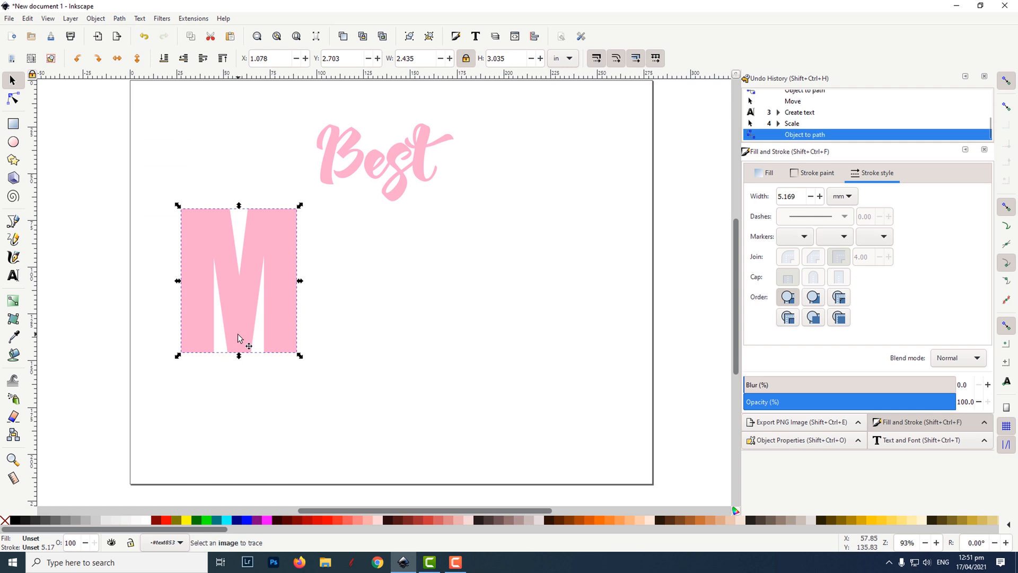
left_click(13, 99)
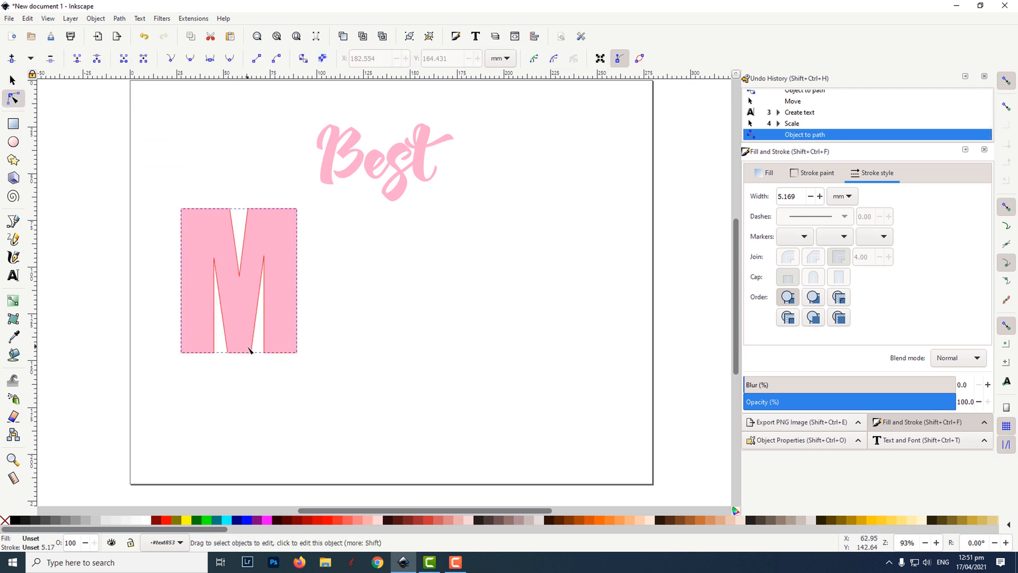
left_click(239, 278)
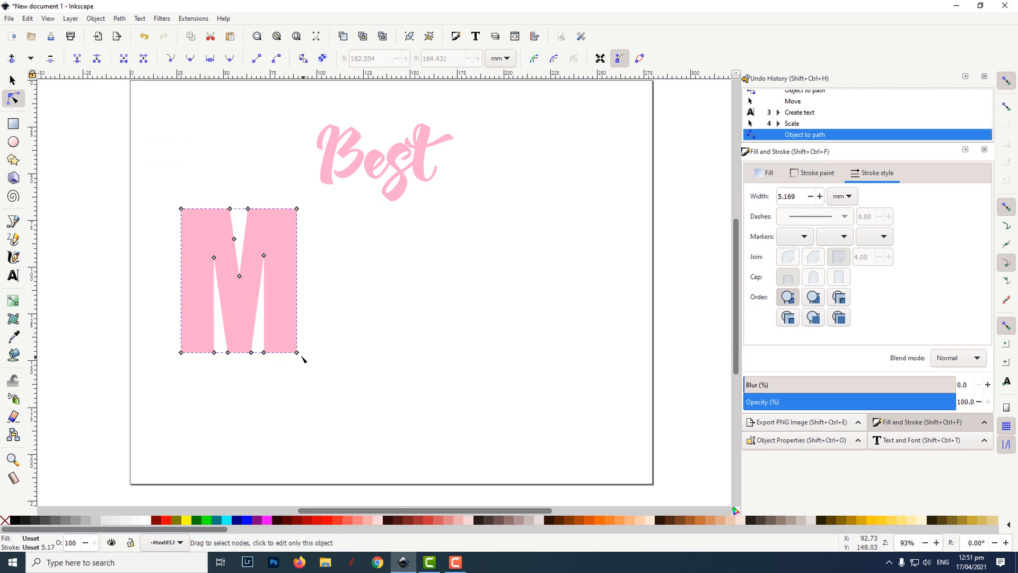
mouse_move(299, 354)
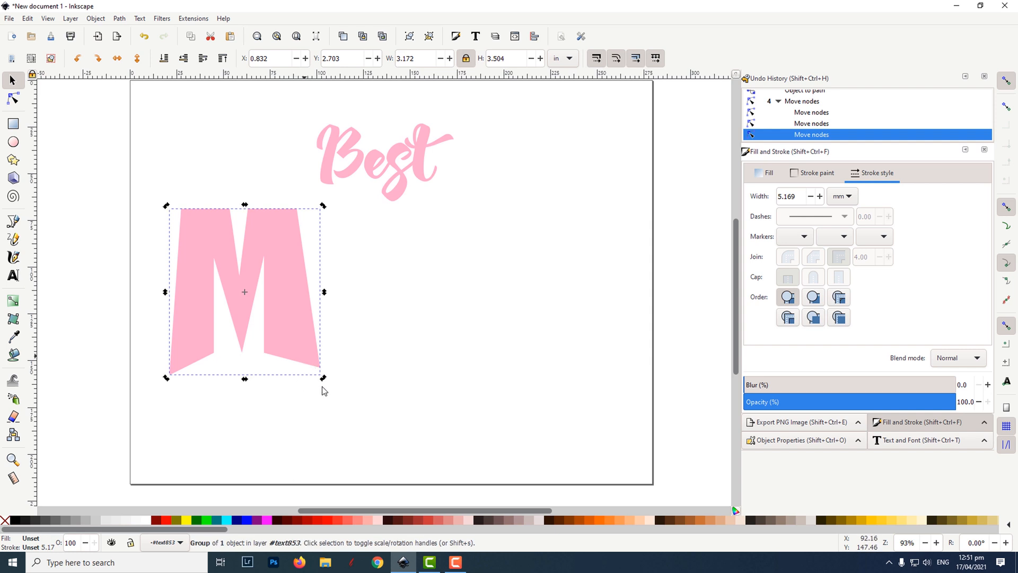
mouse_move(325, 378)
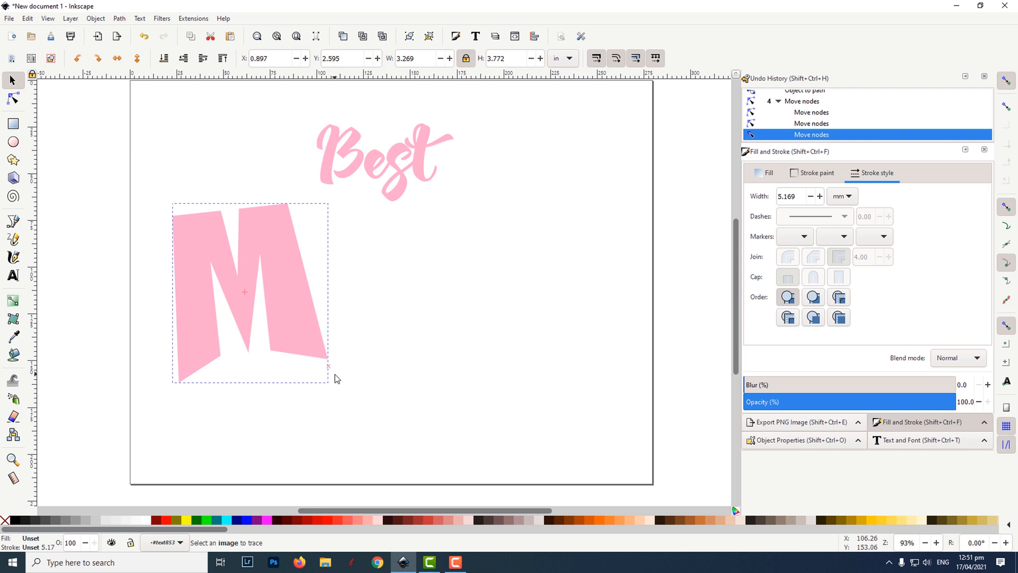
- Duplicate the reshaped M and give the copy a black fill and black stroke
left_click(248, 293)
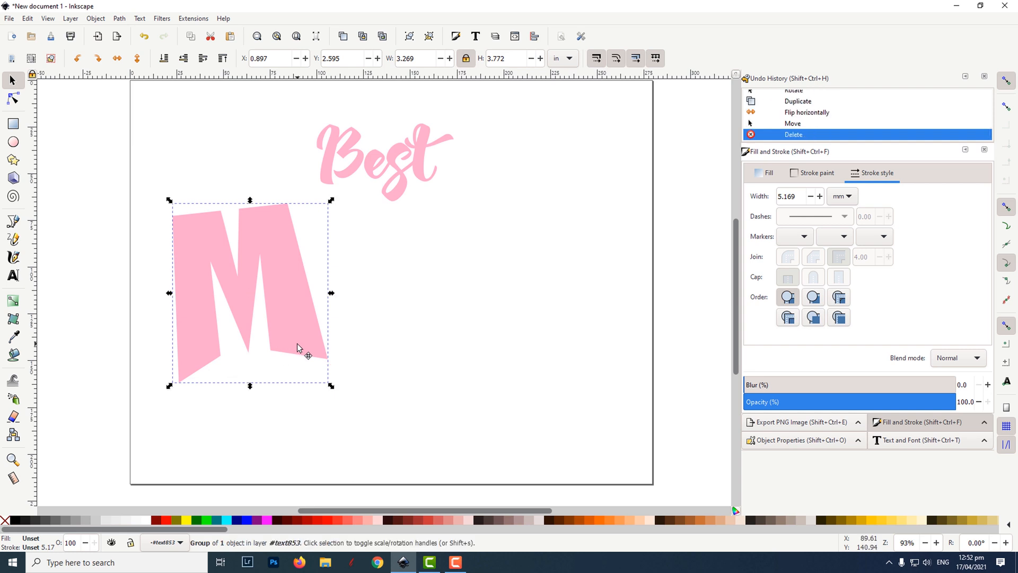
right_click(297, 347)
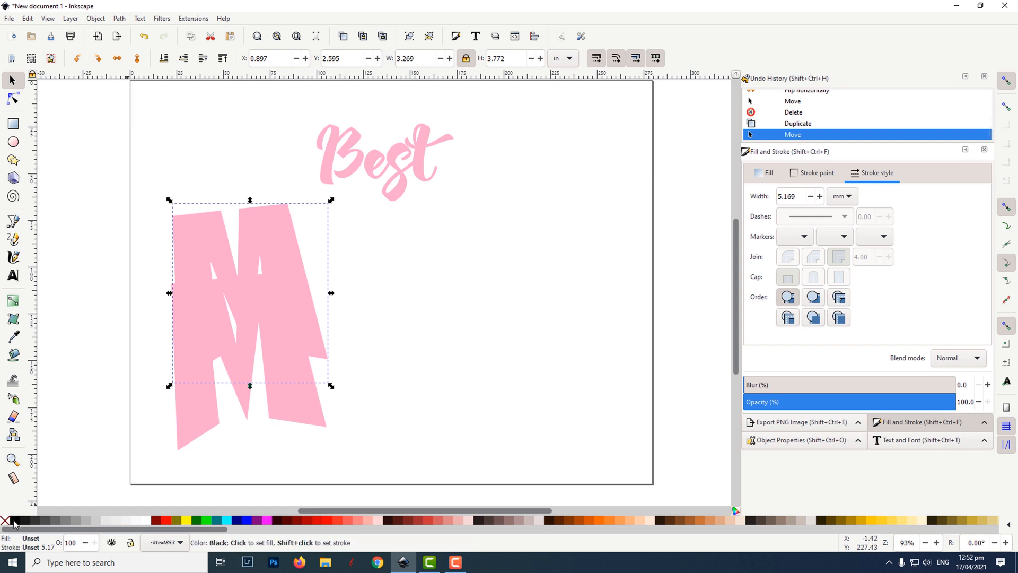
left_click(5, 520)
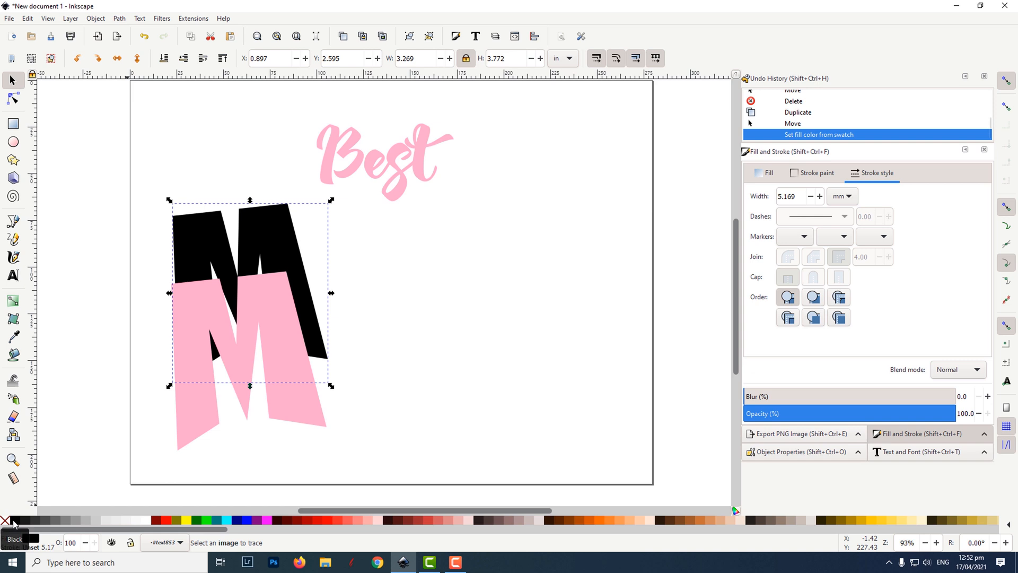
right_click(8, 520)
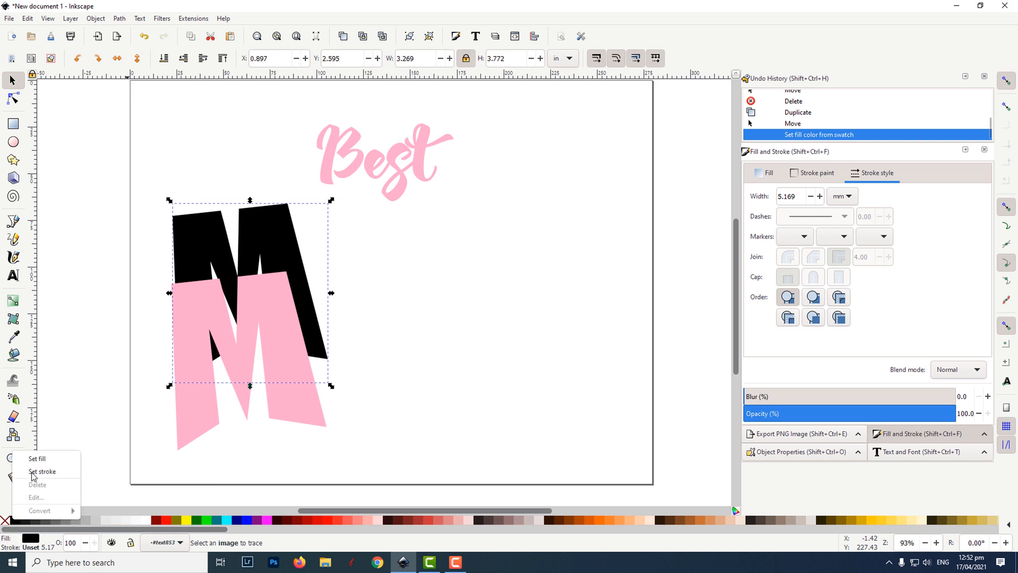
left_click(42, 471)
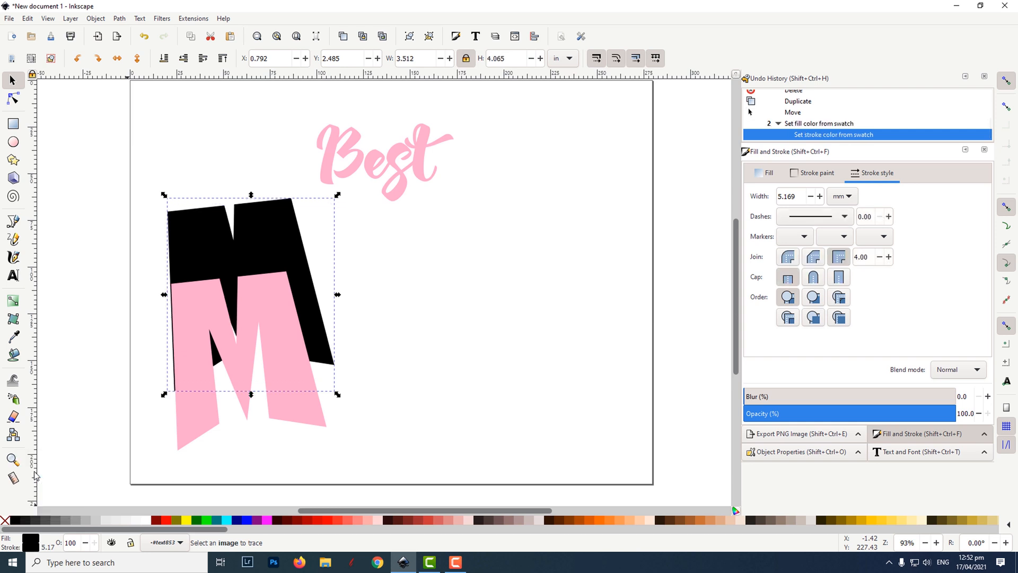
mouse_move(431, 391)
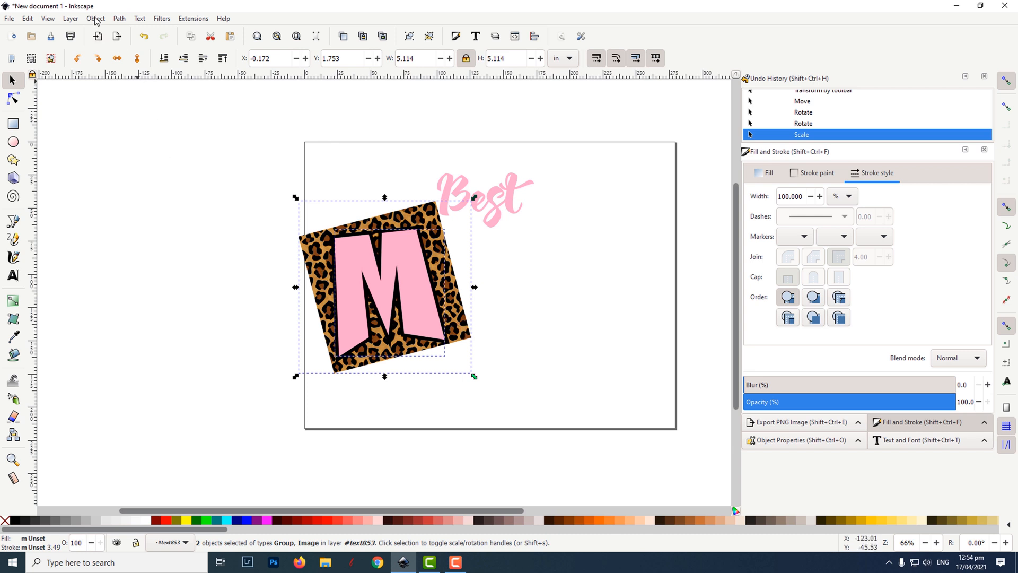
- Clip the leopard print to the M shape and send the black M behind it
left_click(95, 18)
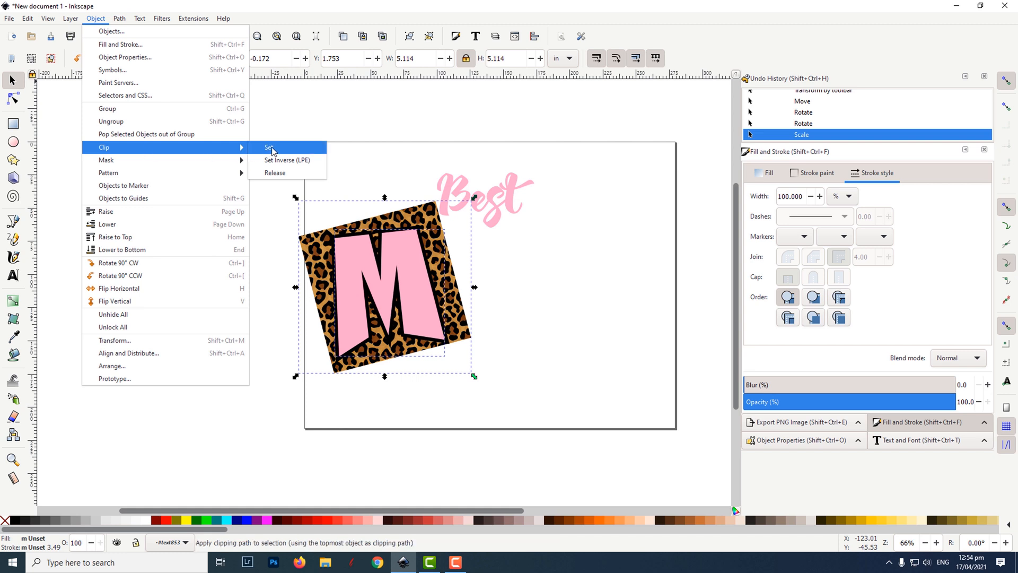
left_click(269, 148)
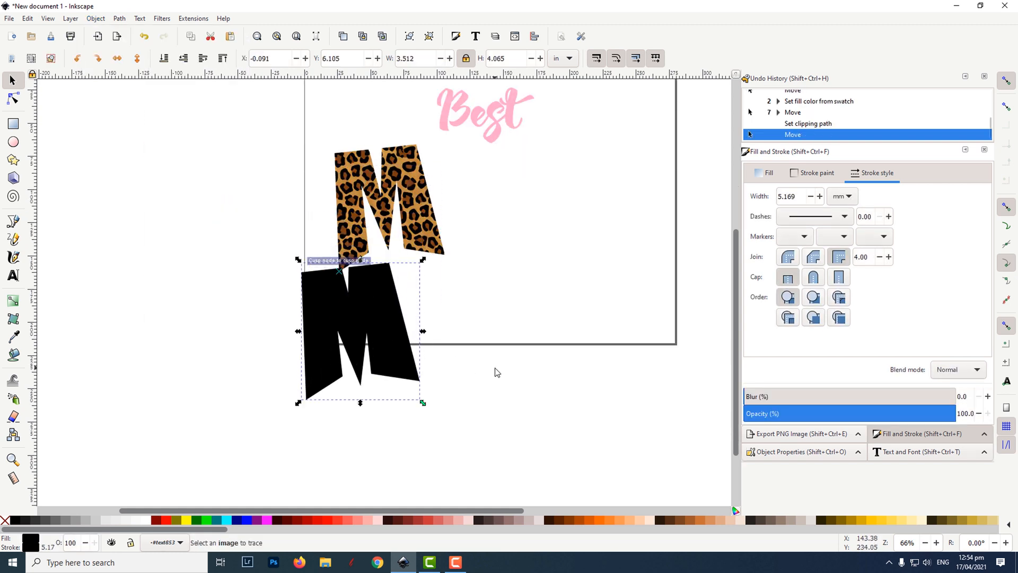
left_click(164, 59)
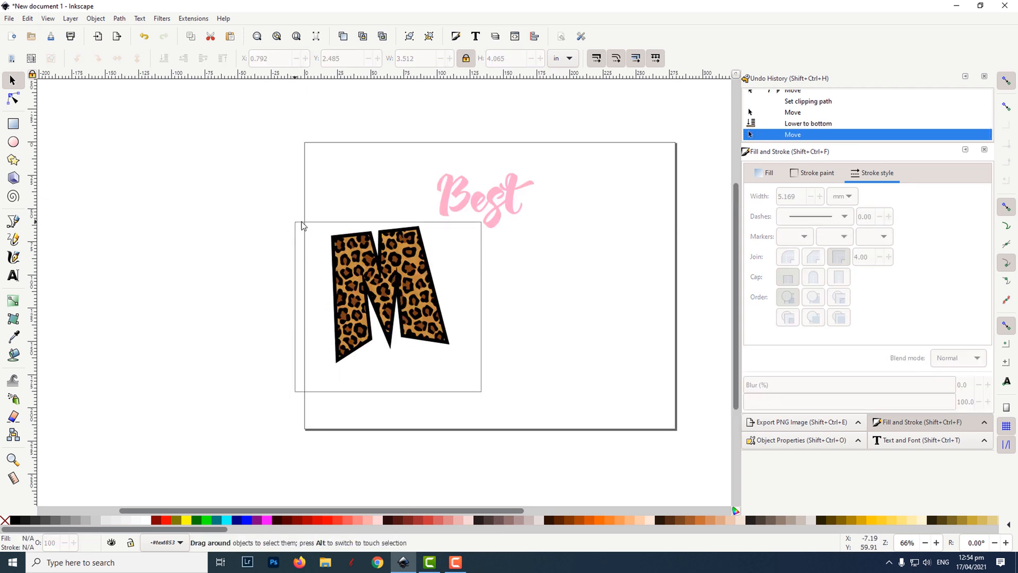
- Group the leopard and black Ms, duplicate the group and flip the copy horizontally
left_click(388, 296)
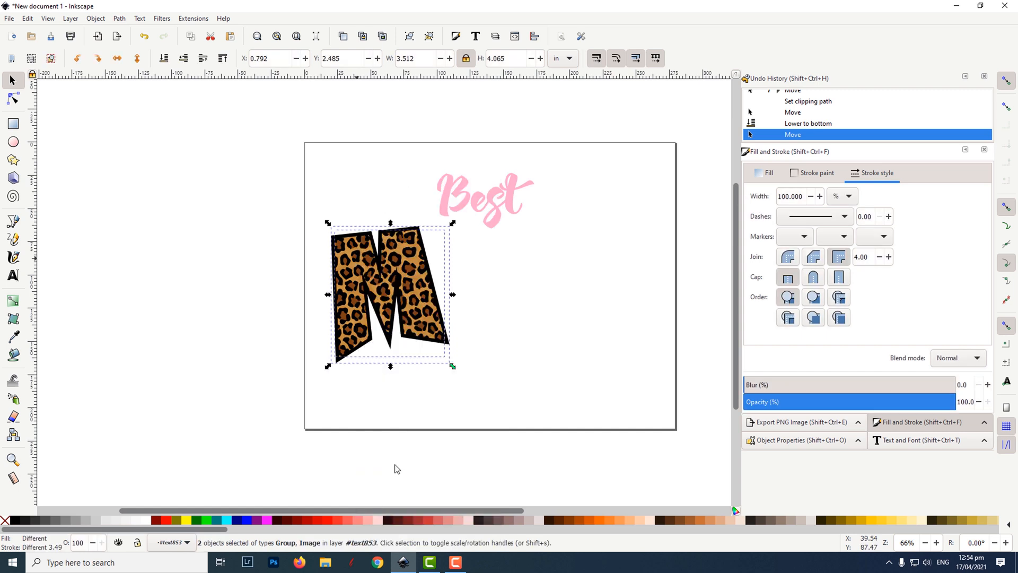
right_click(395, 299)
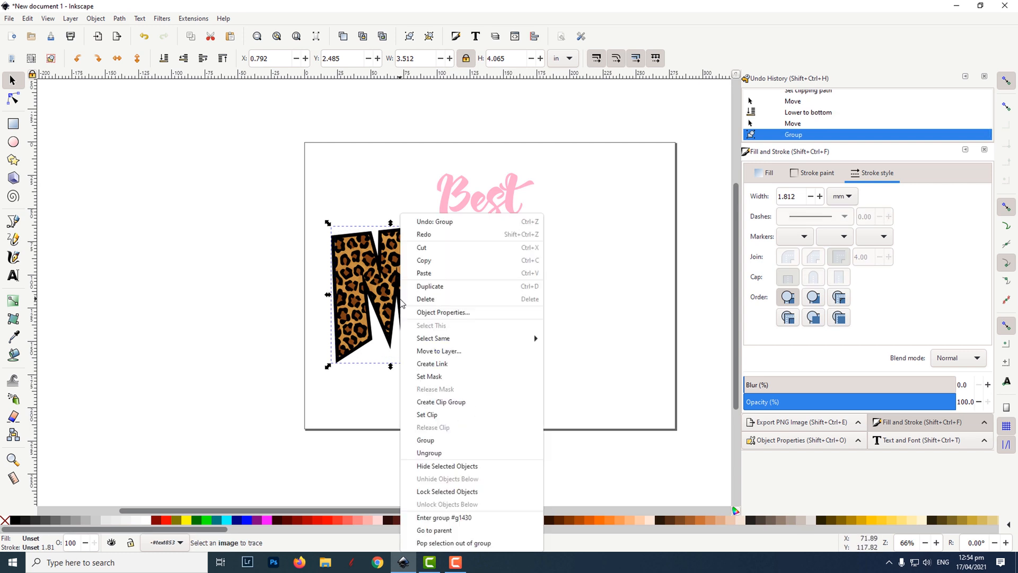
left_click(430, 285)
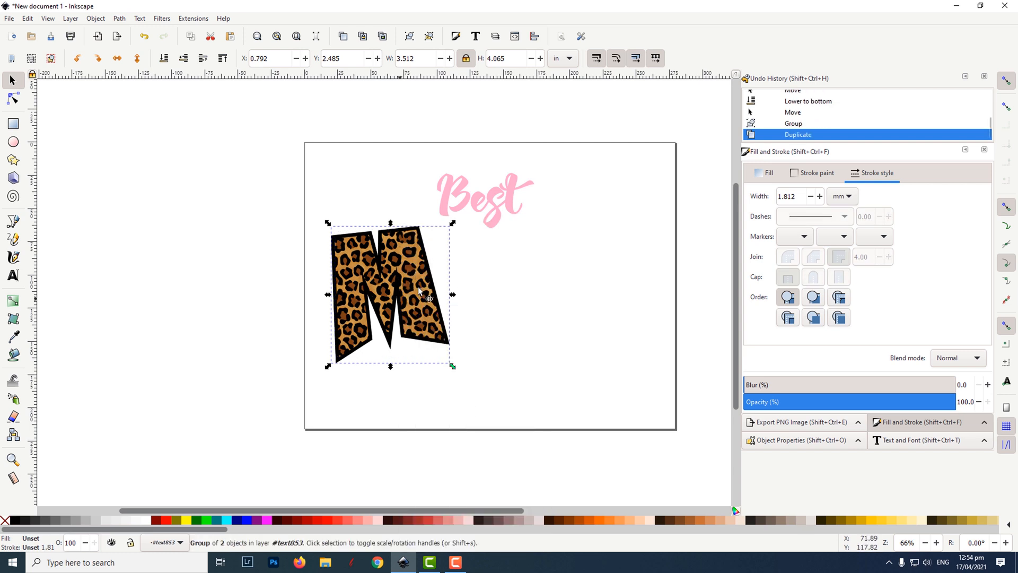
mouse_move(247, 190)
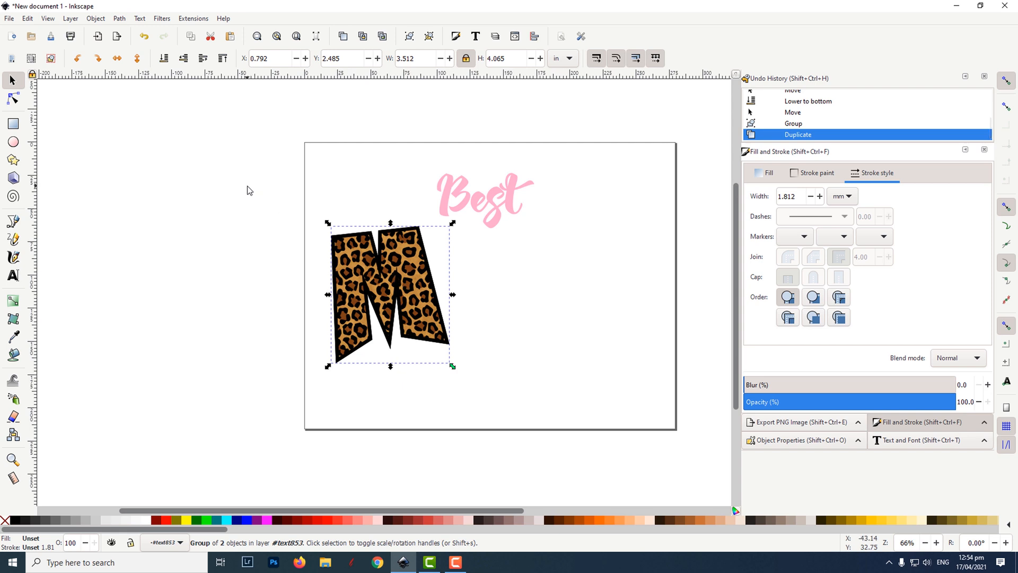
mouse_move(119, 59)
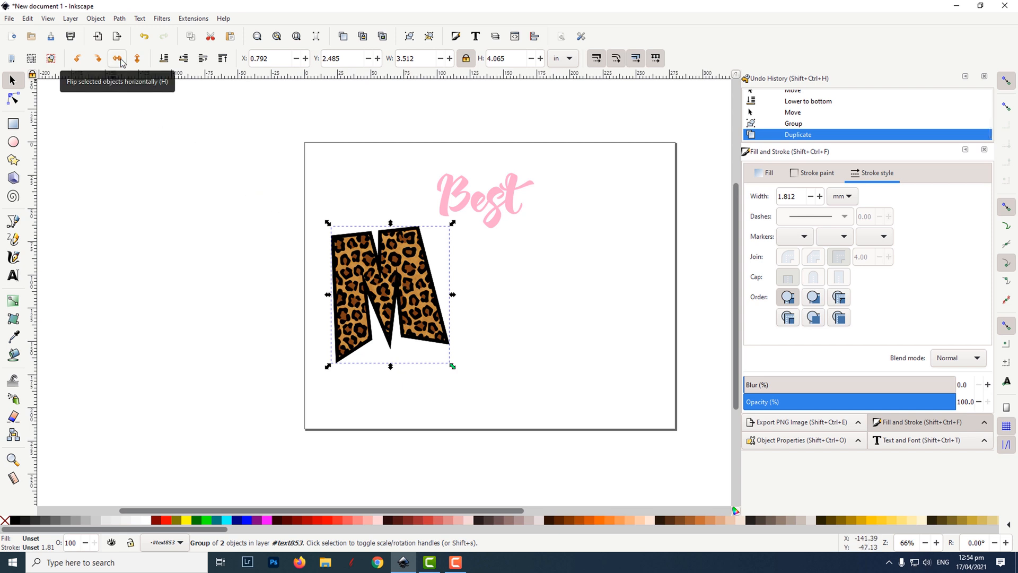
left_click(117, 58)
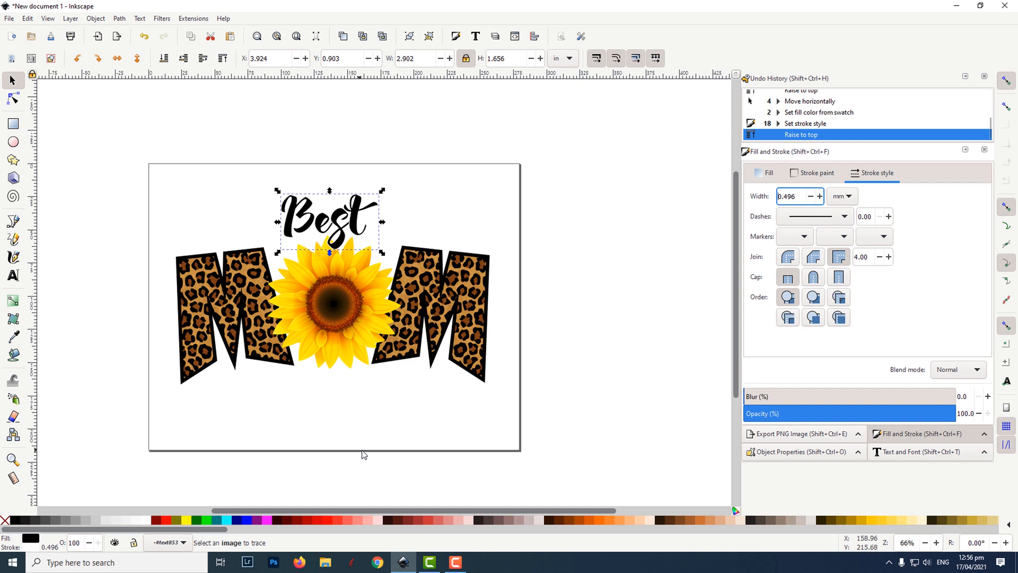
- Add the black script 'Ever' text below the sunflower between the leopard Ms
left_click(11, 275)
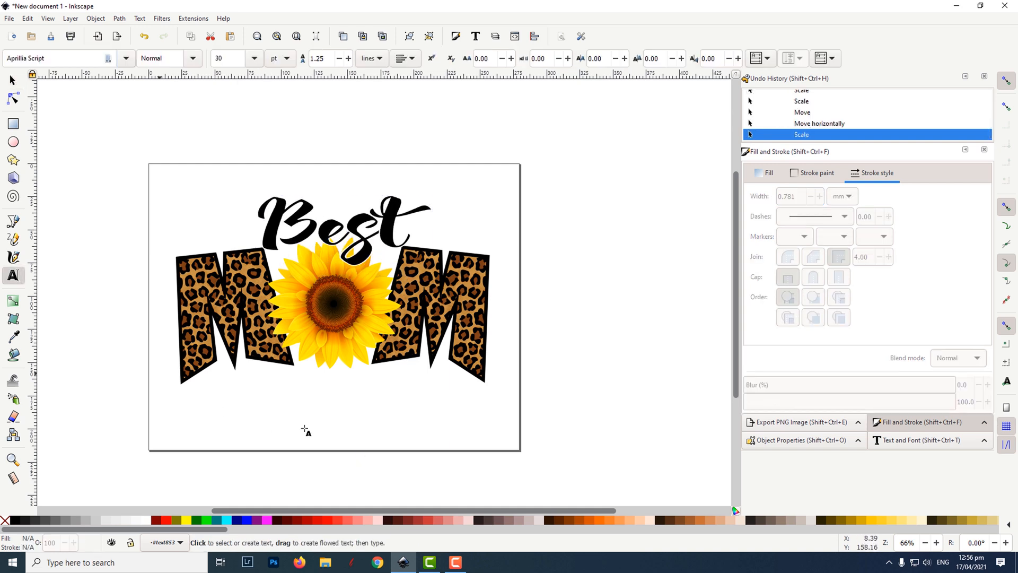
mouse_move(354, 462)
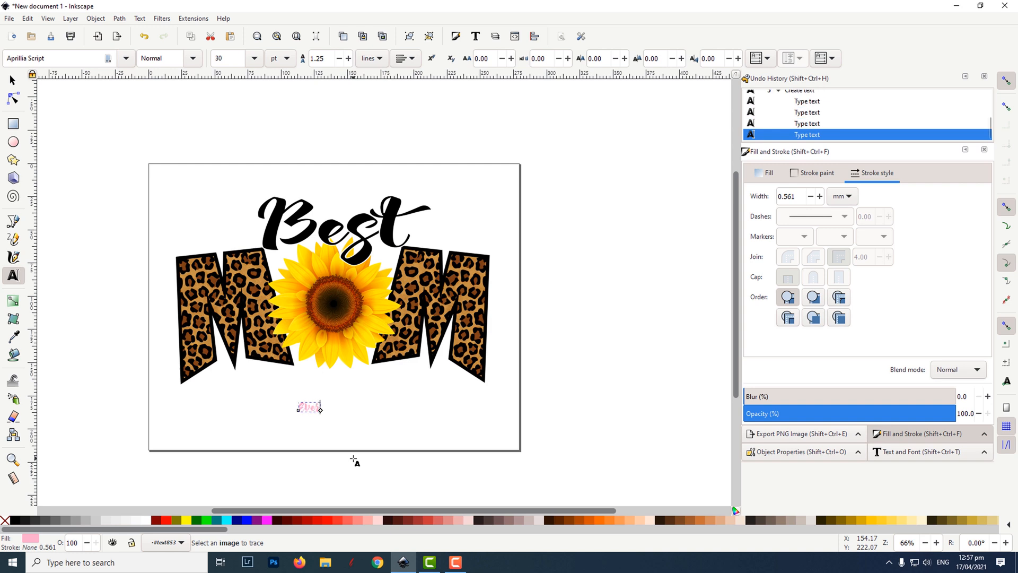
left_click(11, 80)
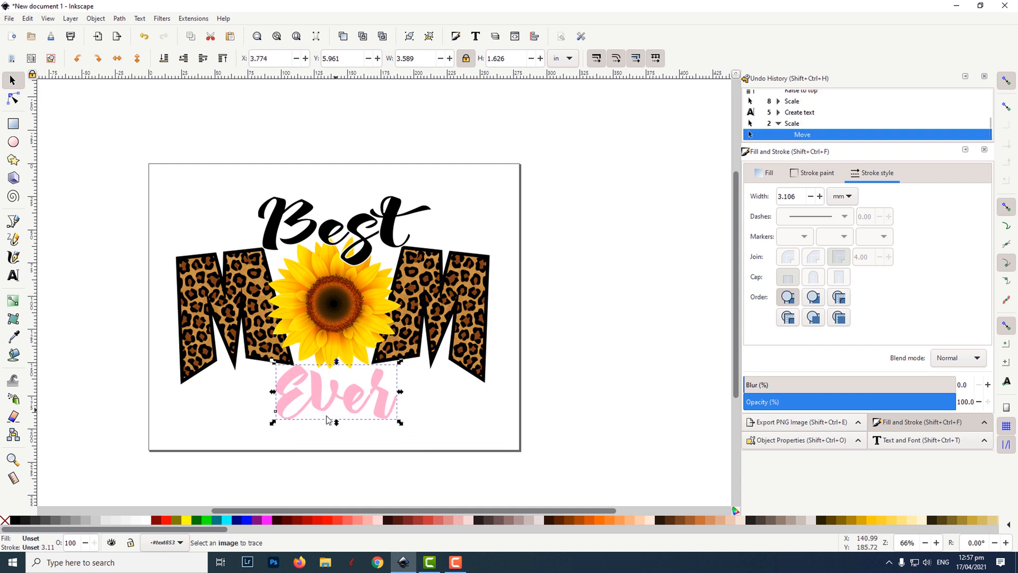
left_click(31, 519)
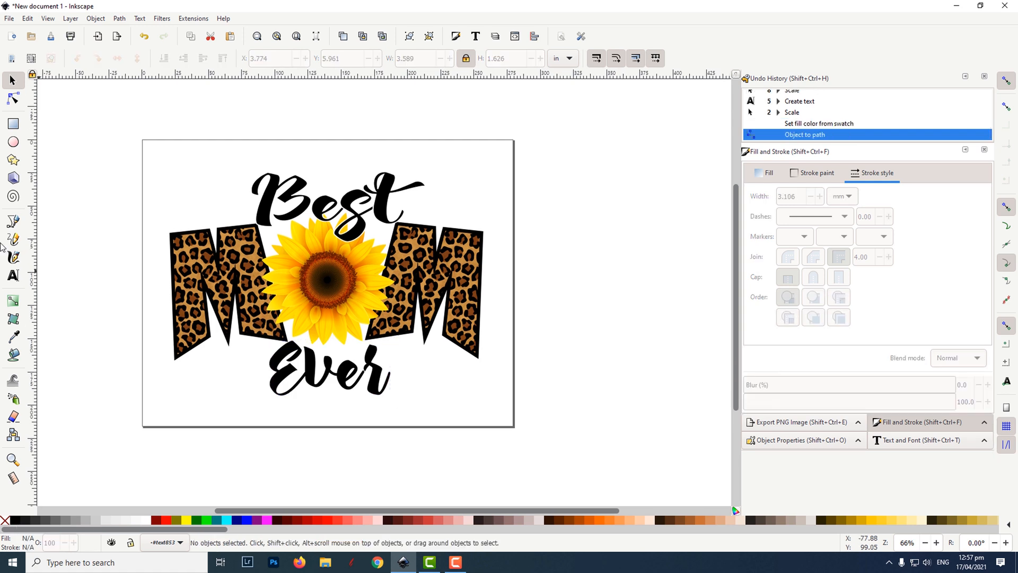
- Draw a closed freehand Pencil line loosely around the whole design
left_click(12, 239)
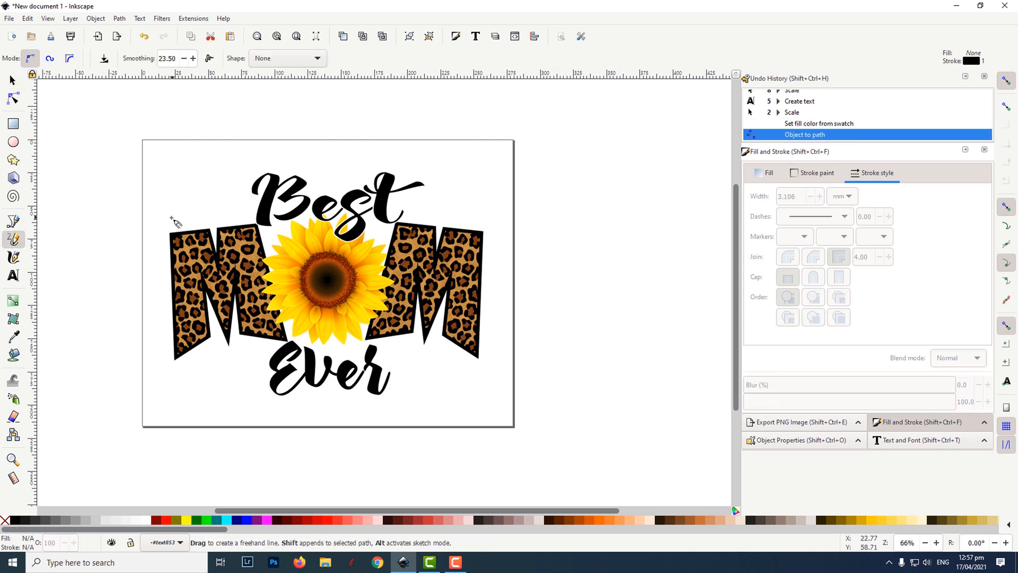
left_click_drag(172, 217, 250, 162)
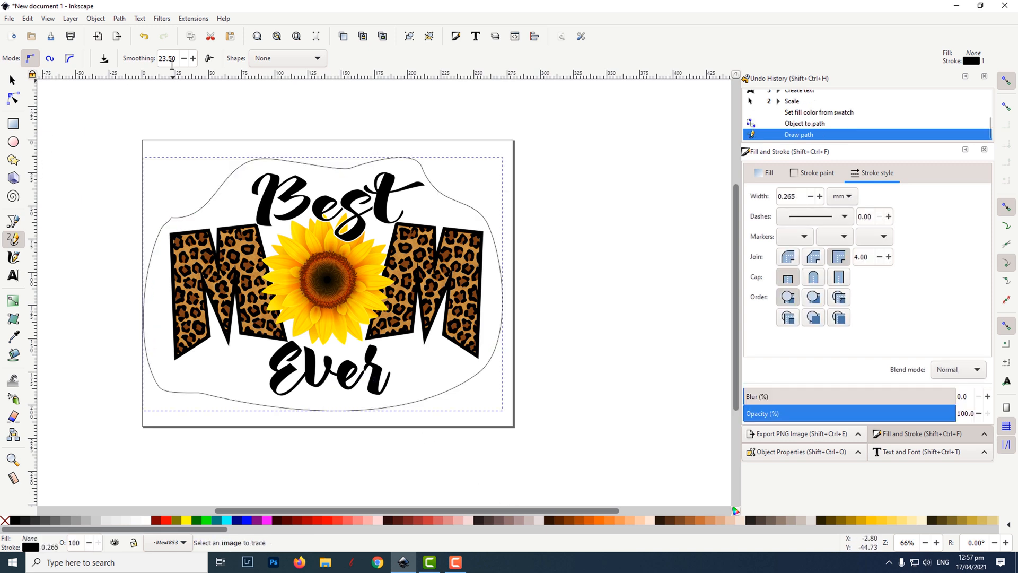
mouse_move(167, 59)
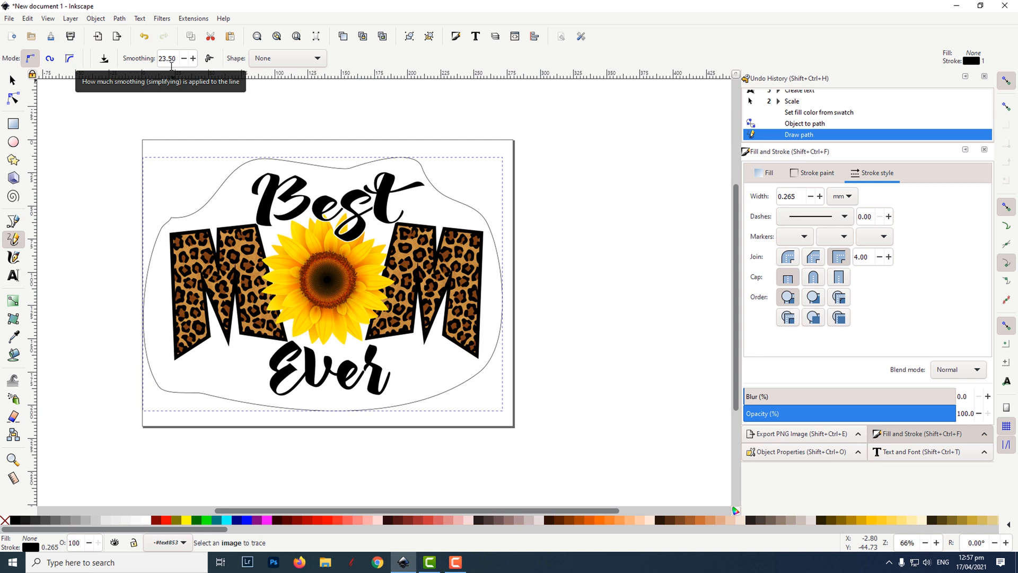
mouse_move(707, 242)
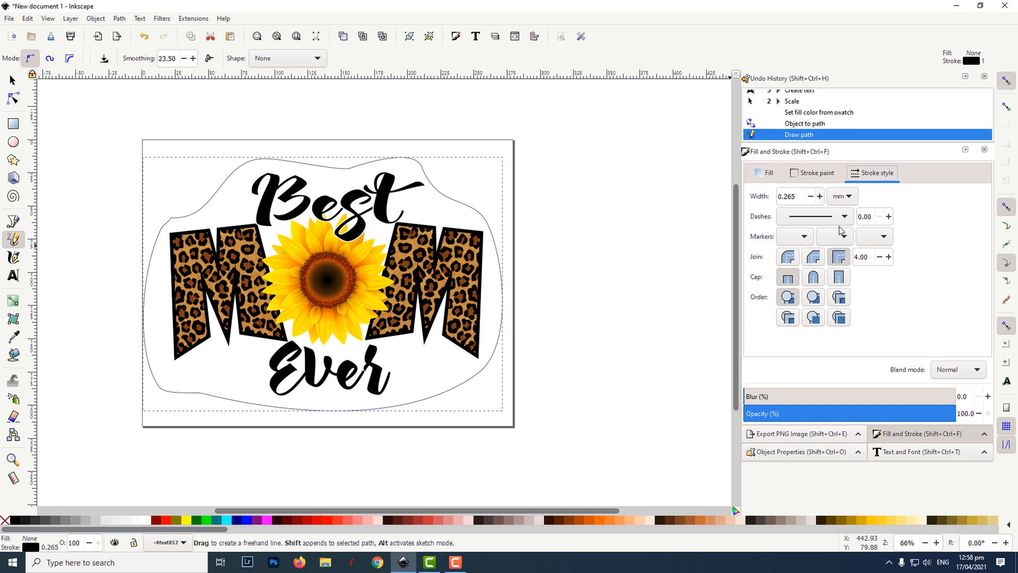
- Give the outline a dashed stroke pattern and raise its width to about 2.365 mm
left_click(844, 217)
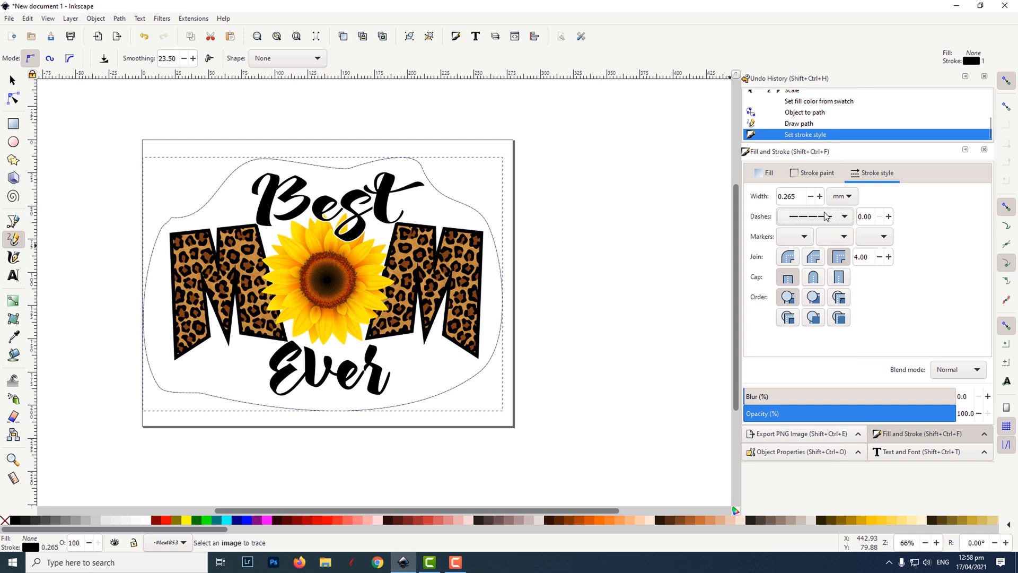
left_click(820, 197)
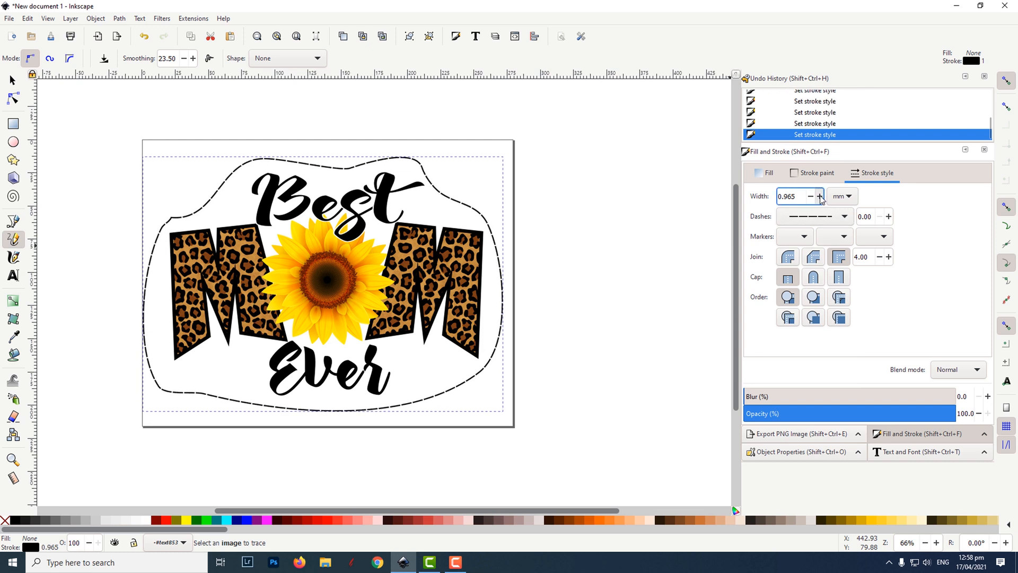
left_click(820, 197)
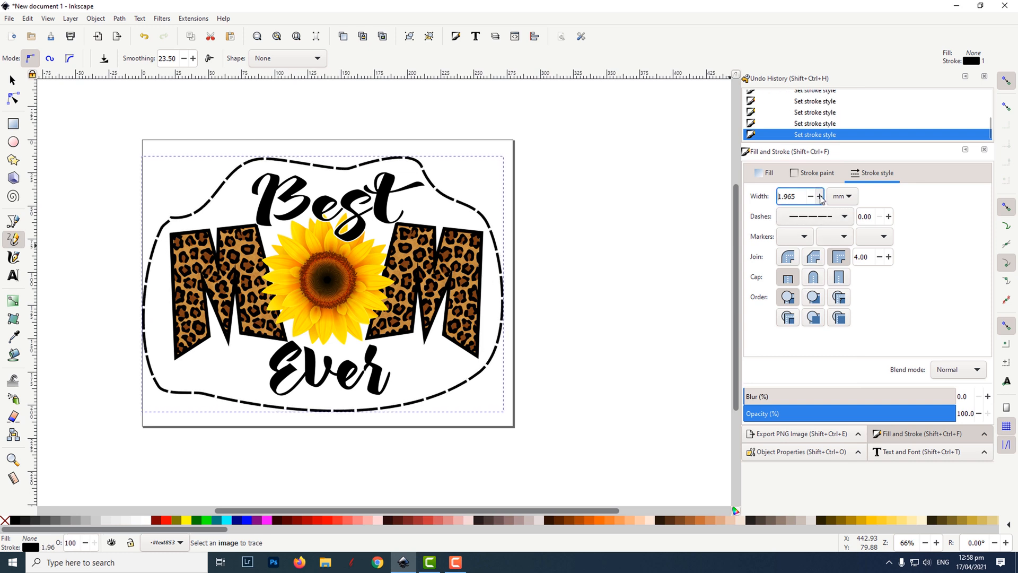
left_click(820, 196)
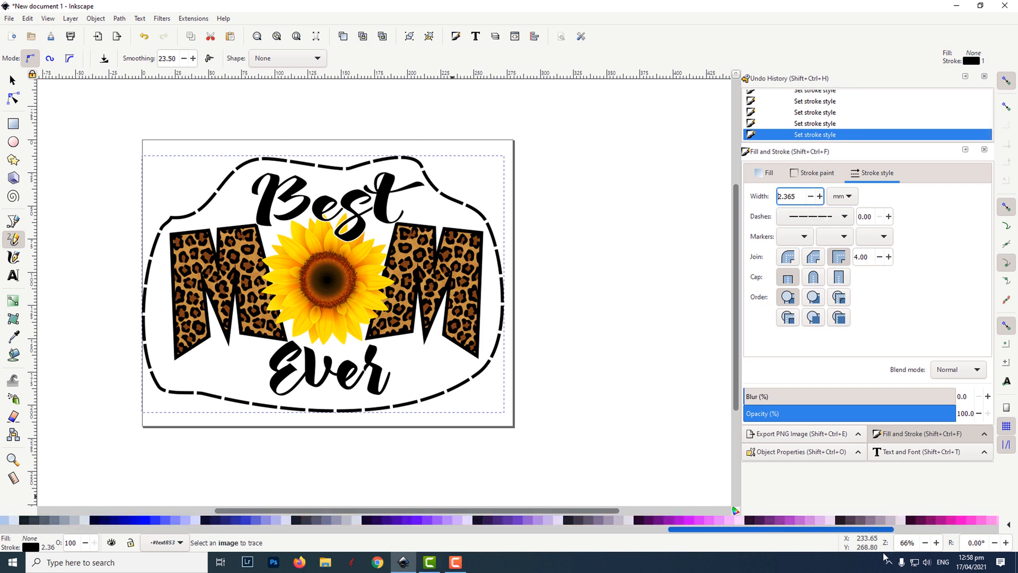
mouse_move(844, 521)
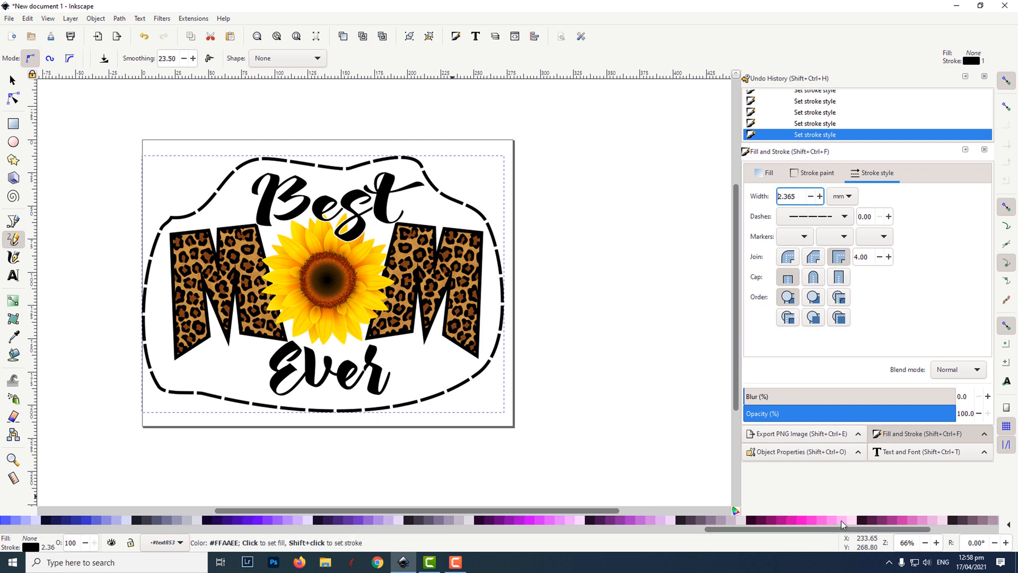
- Fill the dashed outline shape with light pink and lower it to the bottom behind the design
left_click(841, 520)
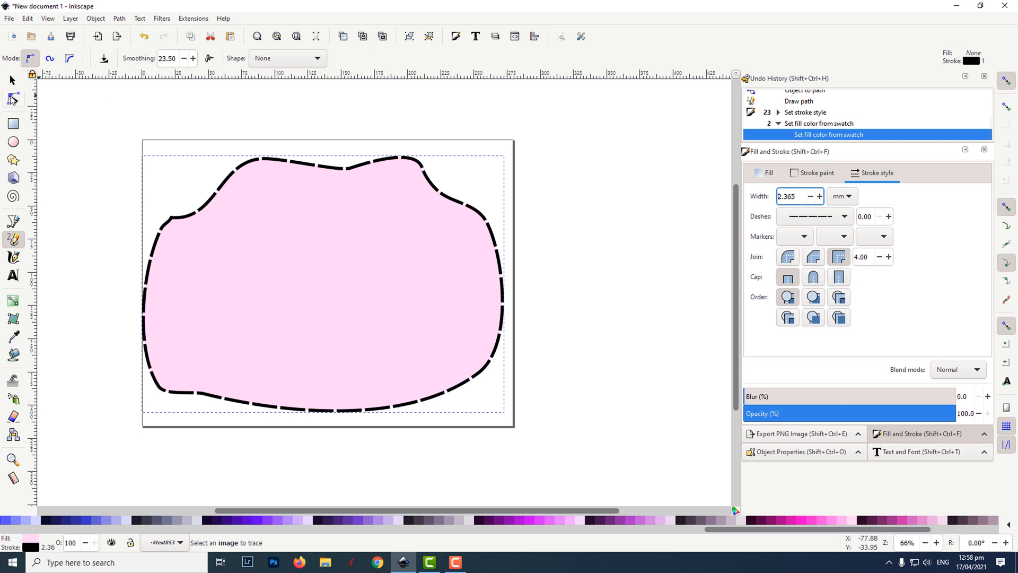
left_click(11, 80)
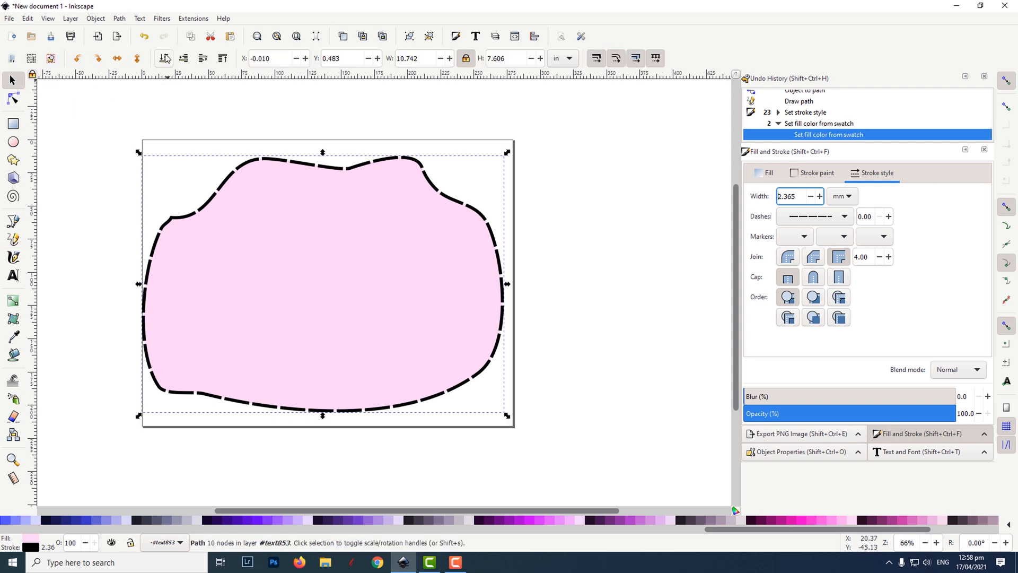
left_click(164, 58)
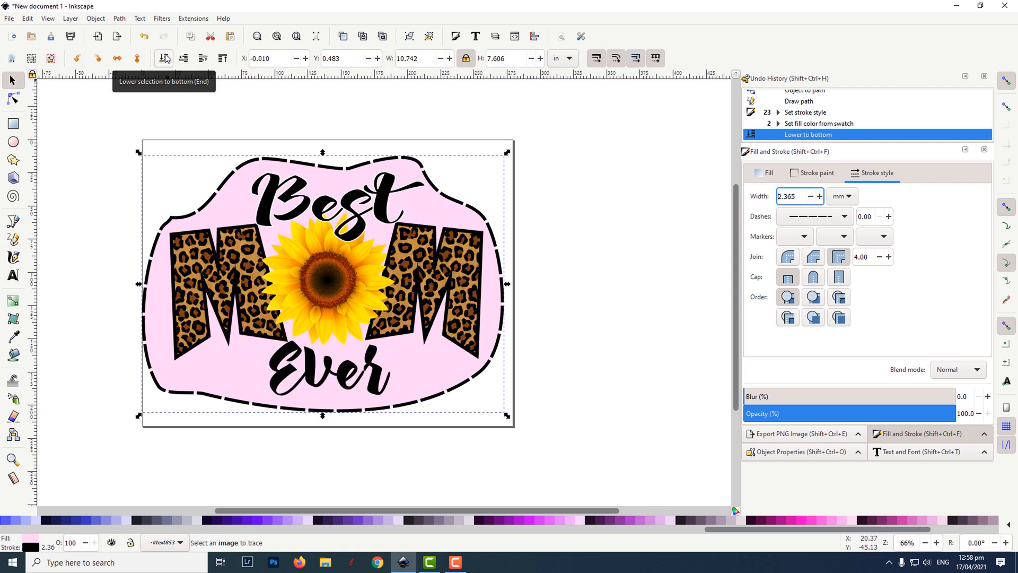
mouse_move(364, 181)
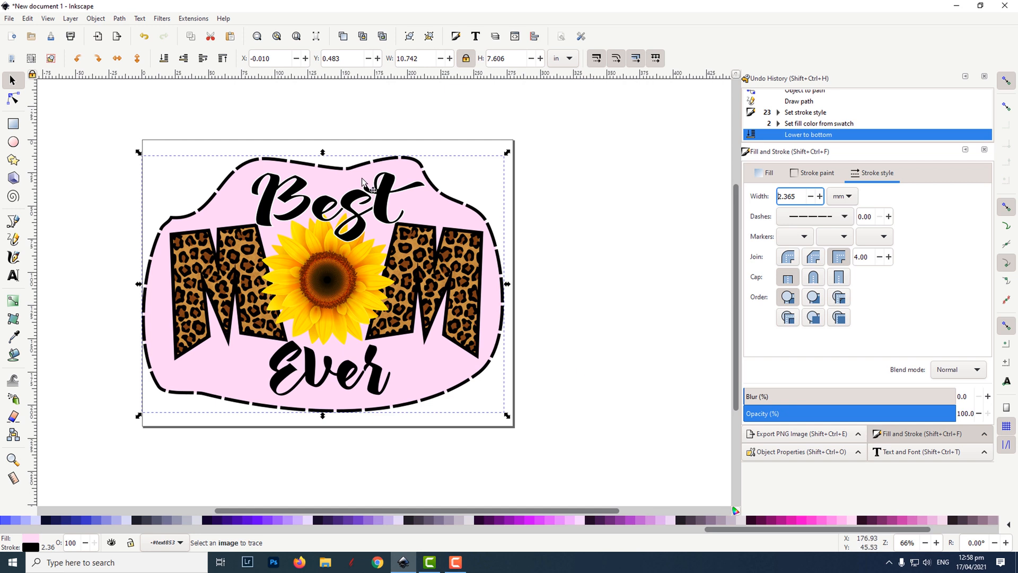
- Apply the Filters > Scatter > Air Spray effect to the pink background shape
left_click(161, 18)
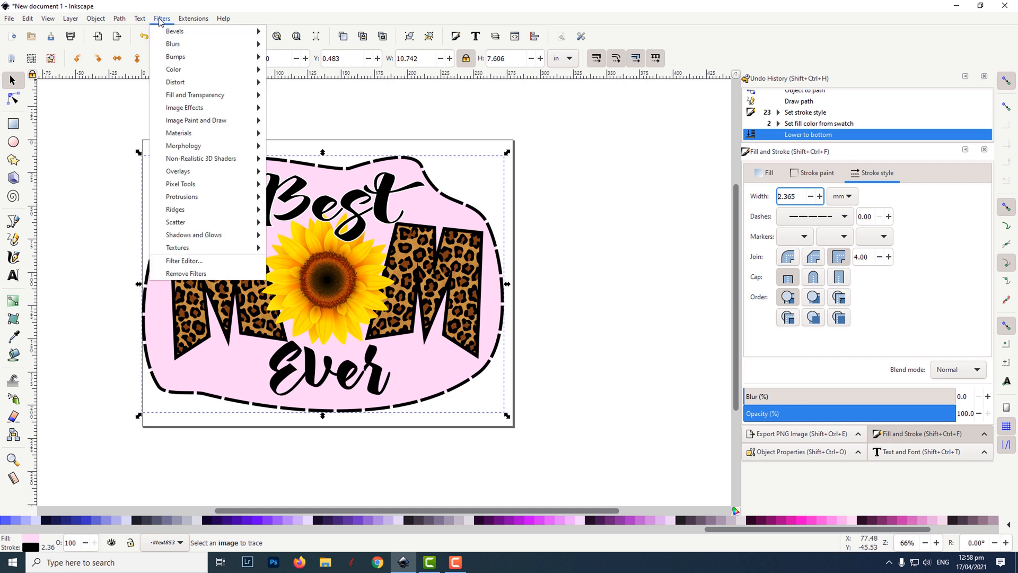
mouse_move(175, 221)
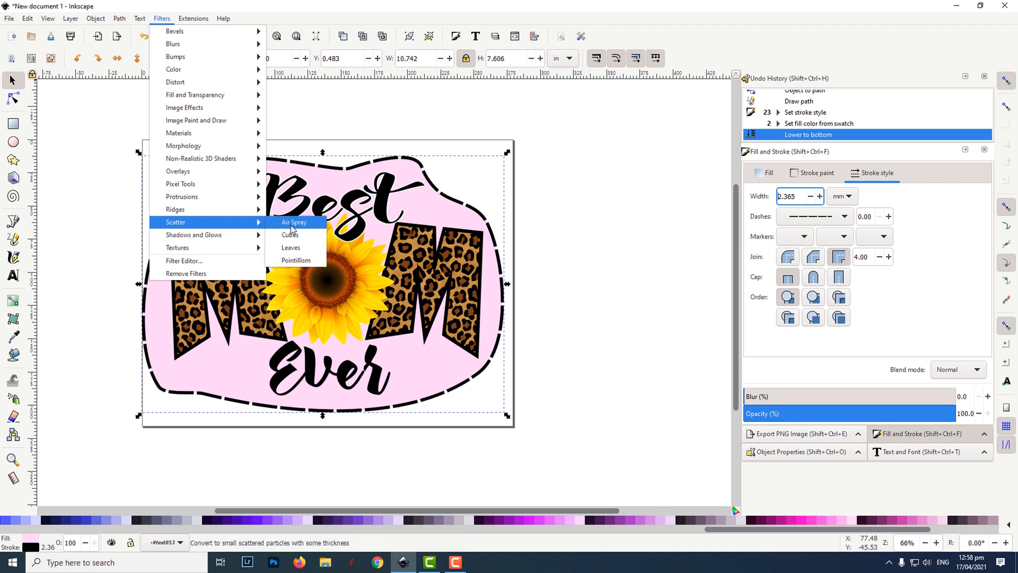
left_click(294, 222)
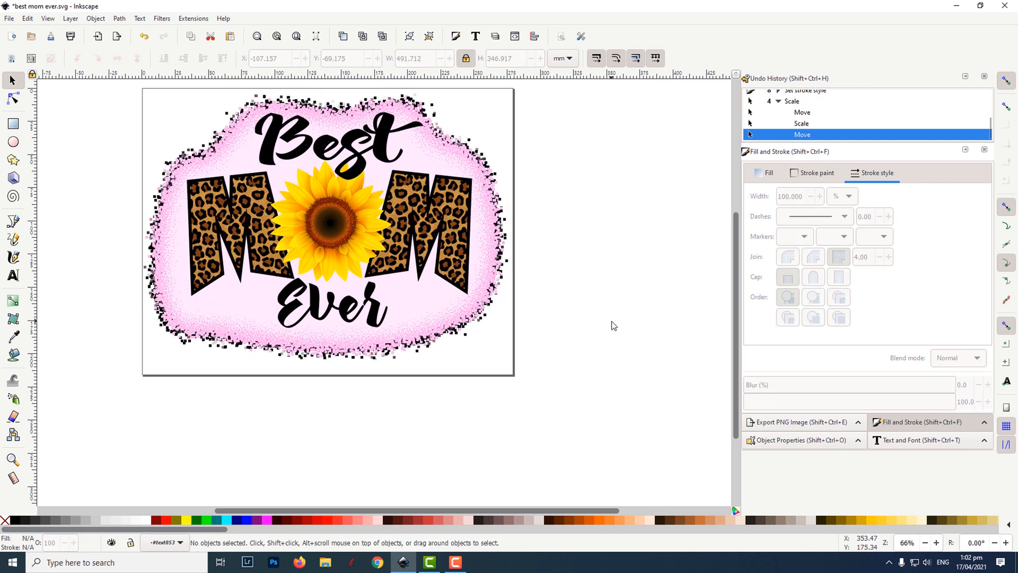
scroll("down", 3)
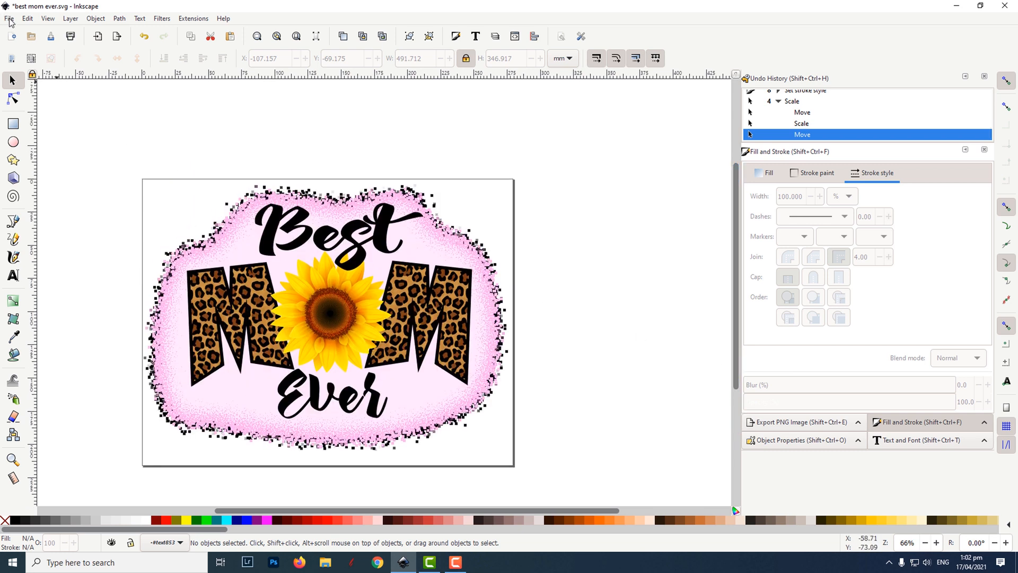
- Save the design as 'best mom ever final.svg', then select every object on the canvas
left_click(10, 18)
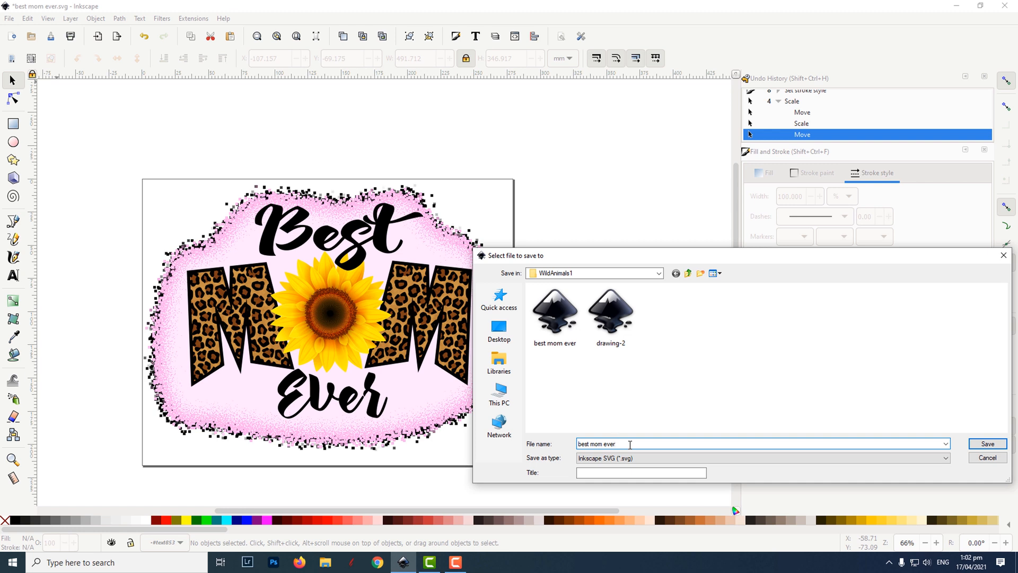
type("final")
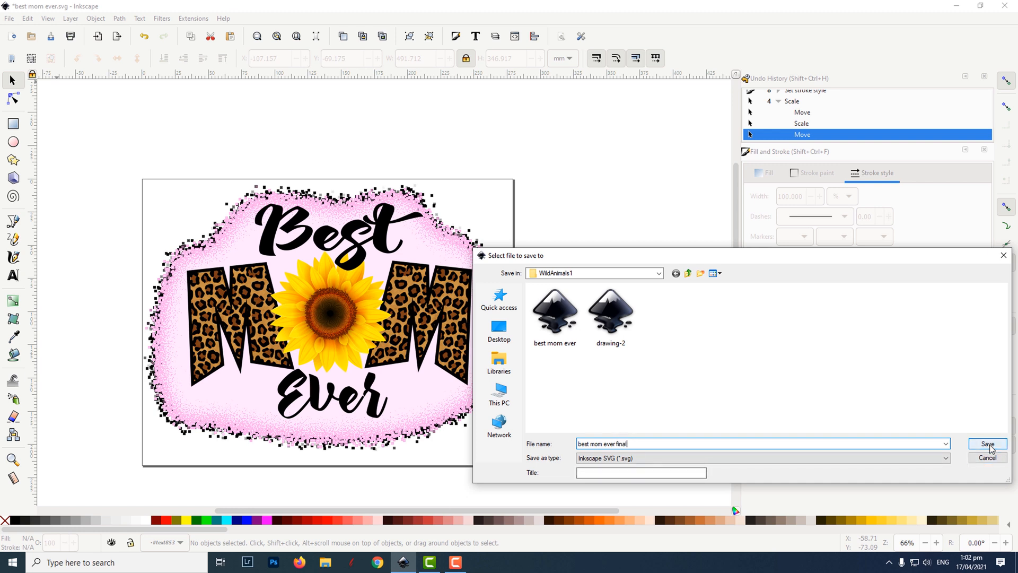
left_click(987, 446)
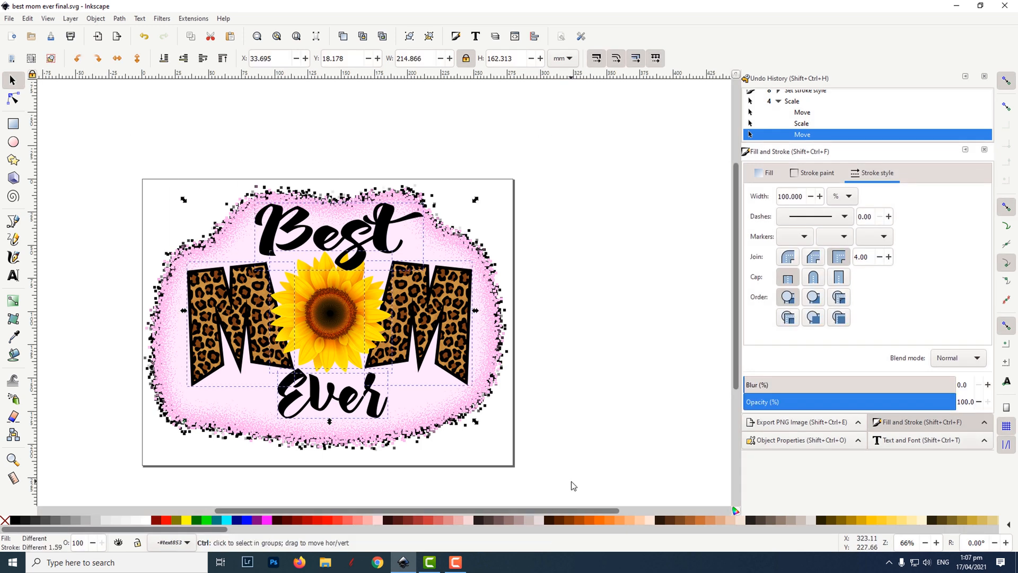
key("ctrl+a")
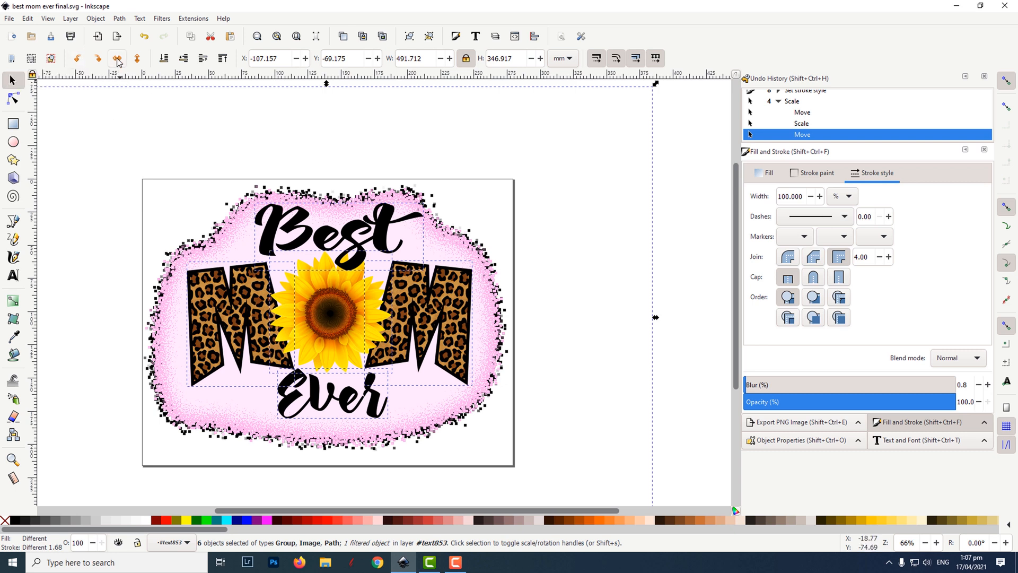
- Flip the whole selected sticker design horizontally into a mirror image
left_click(117, 59)
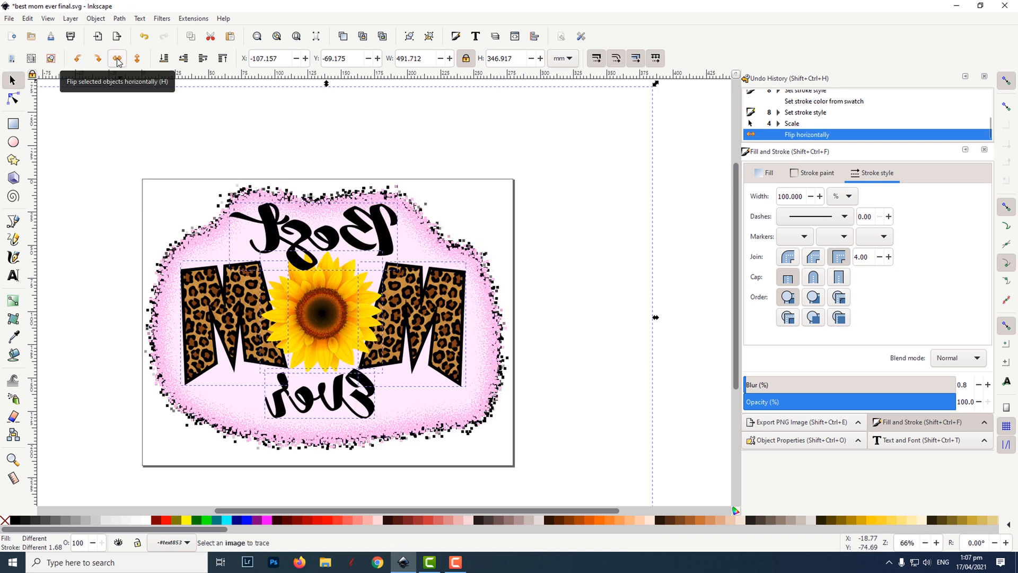
left_click(10, 18)
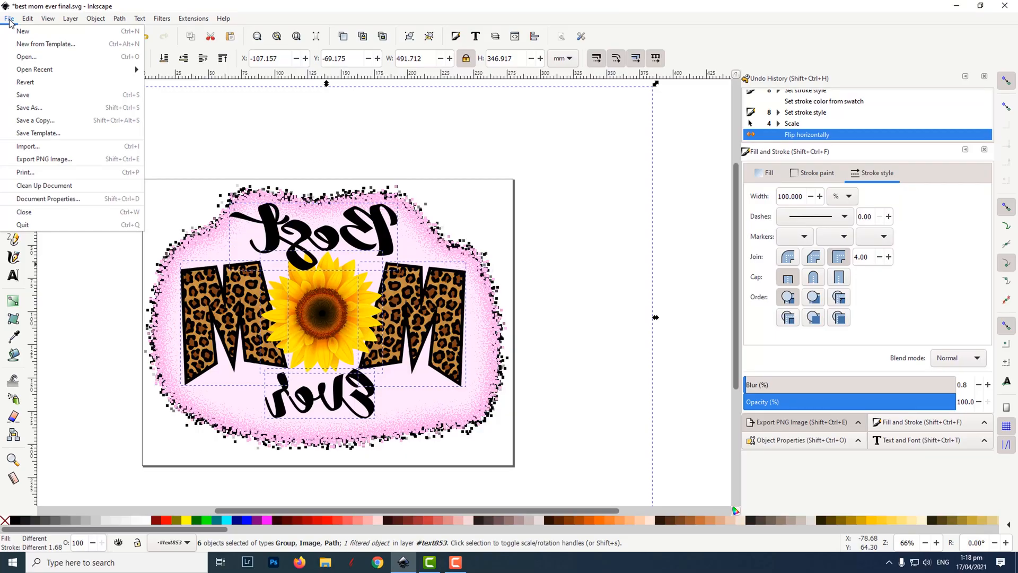
mouse_move(25, 172)
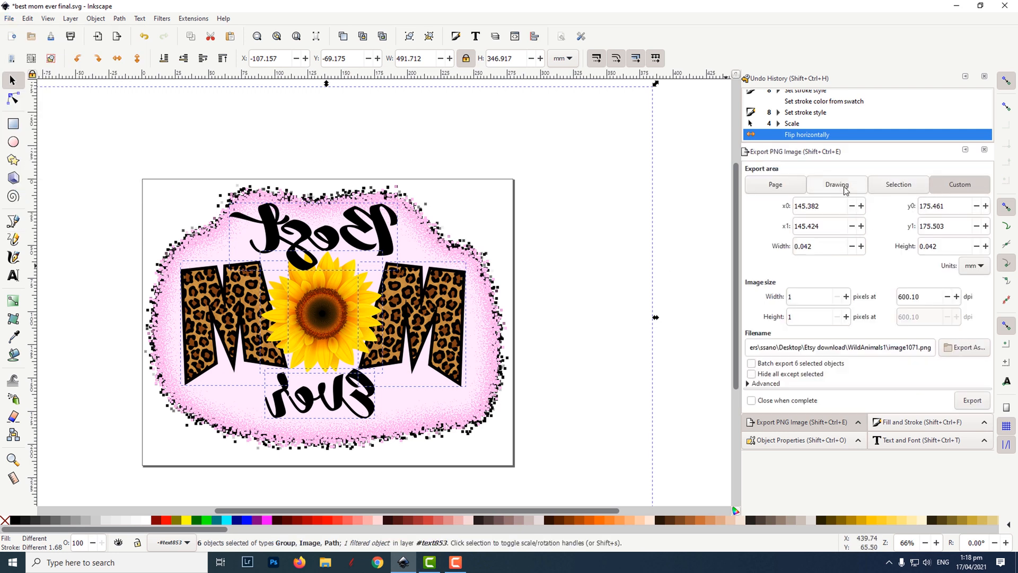
- Set the PNG export area to the whole page and the resolution to 300 dpi
left_click(774, 185)
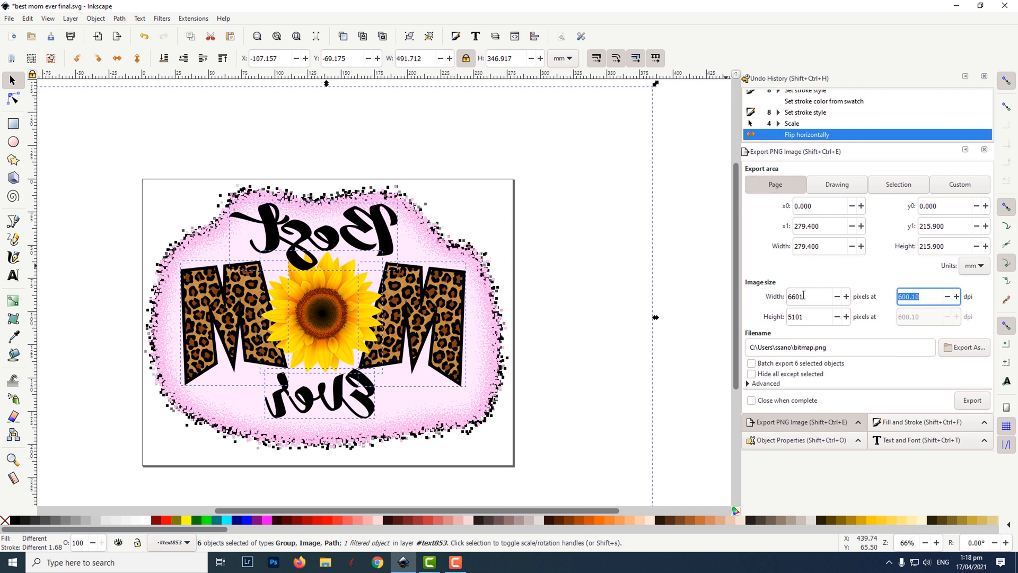
type("300")
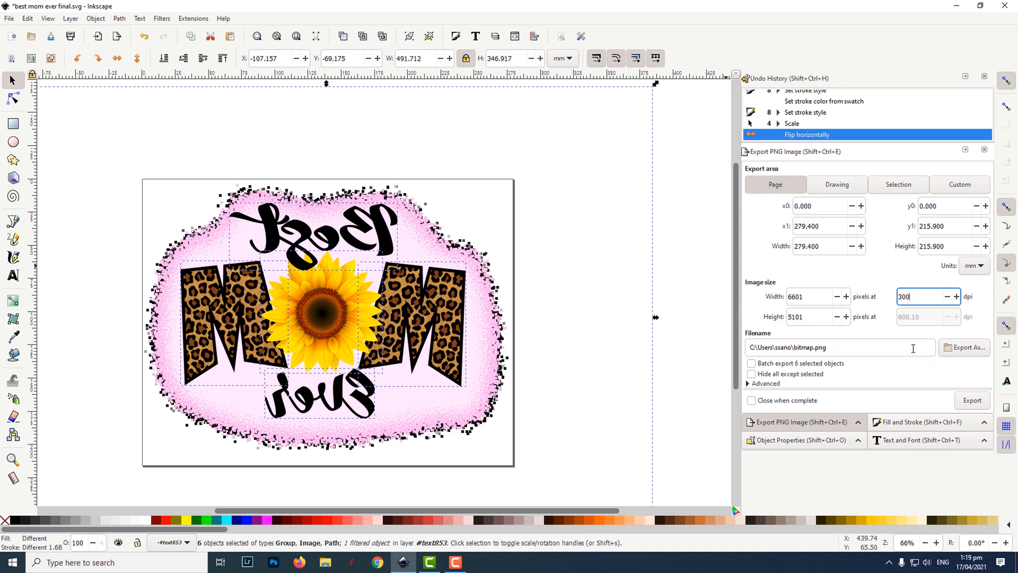
mouse_move(964, 348)
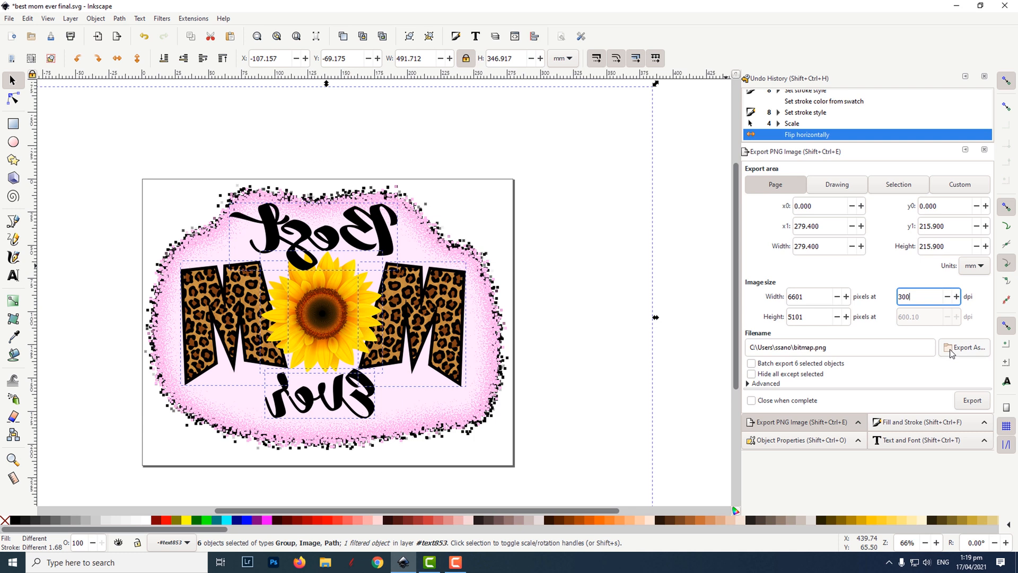
- Export the page as bestmom.png into the WildAnimals1 folder at 300 dpi
left_click(965, 348)
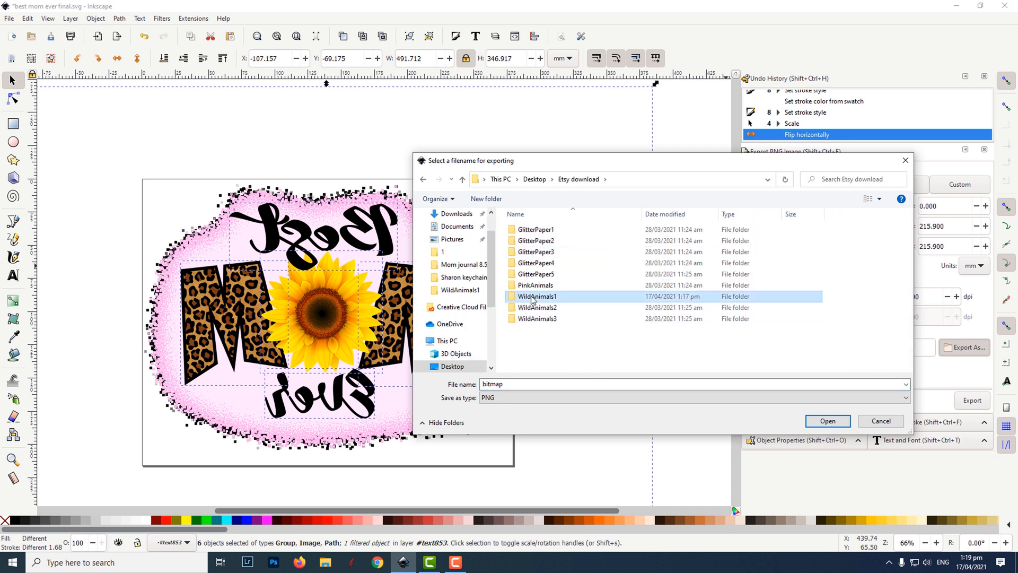
double_click(537, 296)
type("estmom")
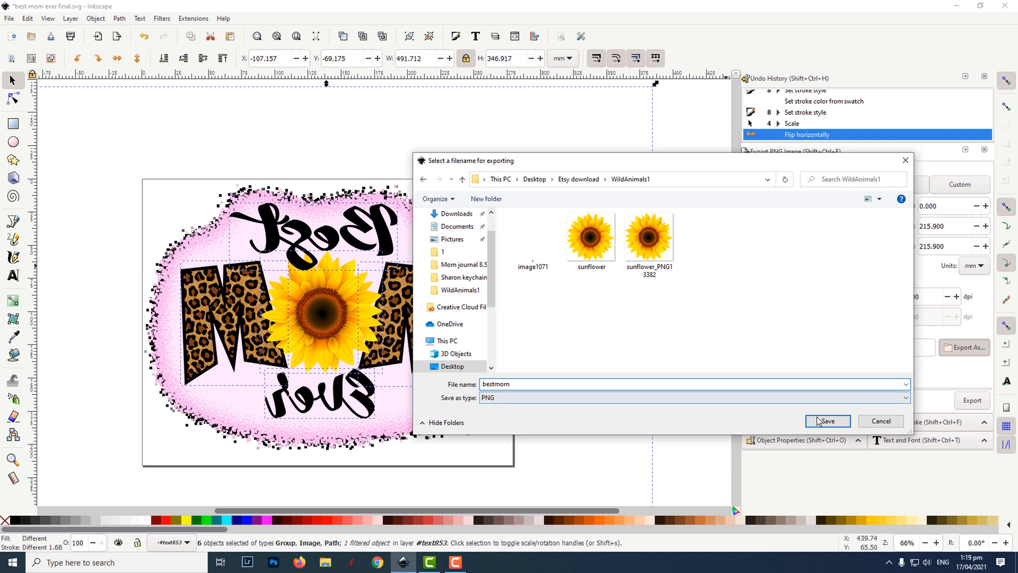
left_click(826, 420)
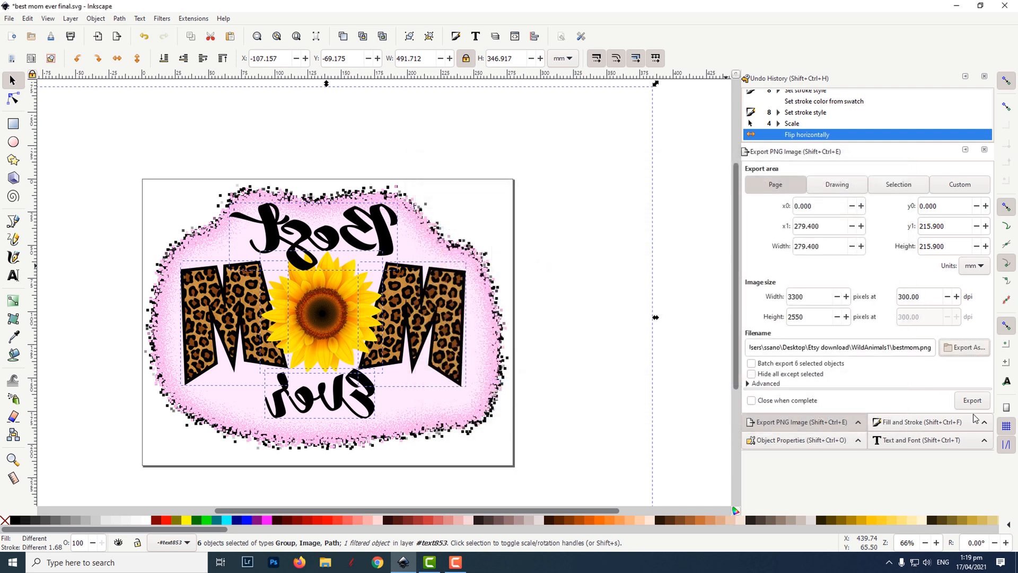
mouse_move(973, 400)
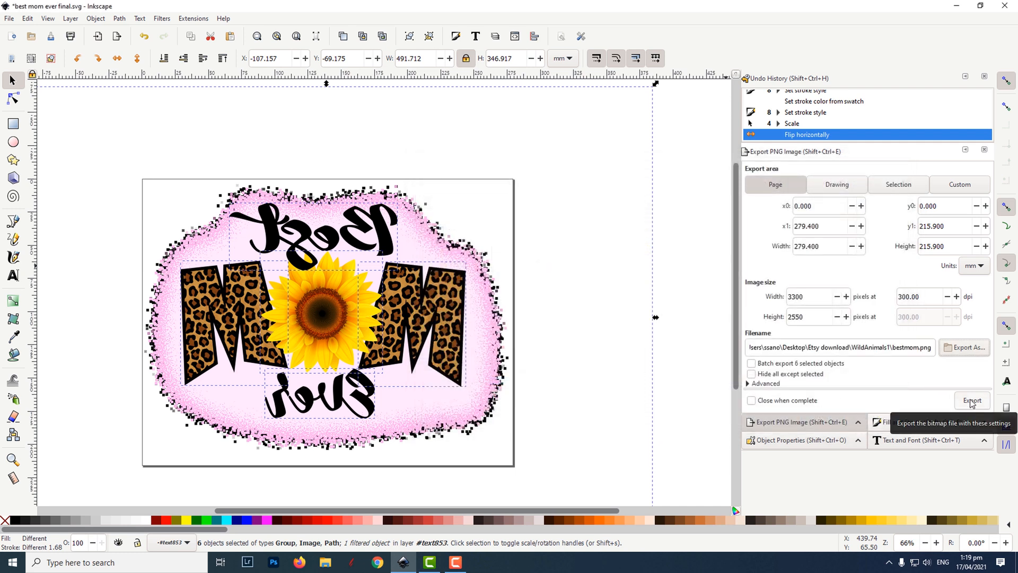
left_click(972, 400)
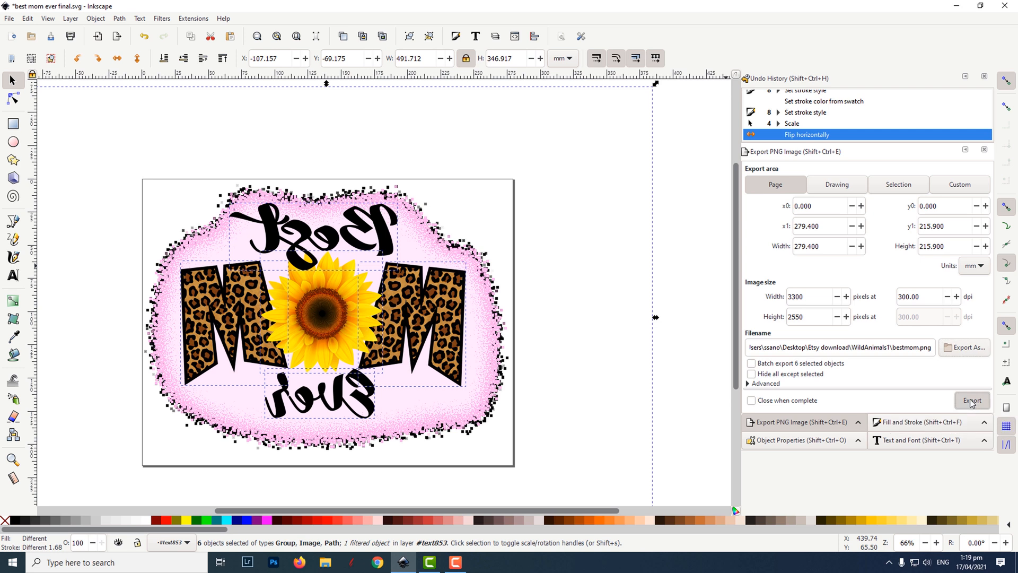
left_click(972, 399)
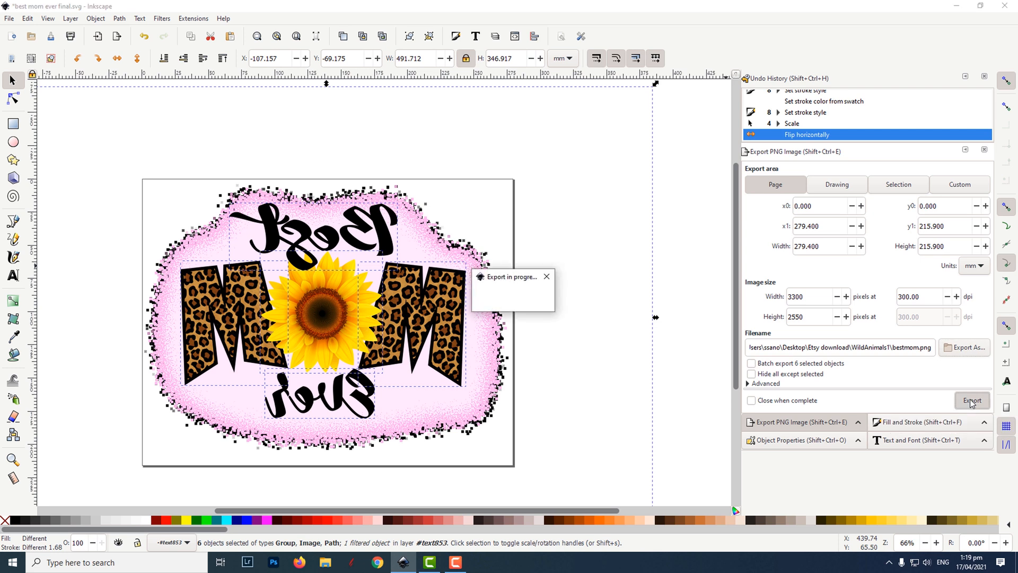
left_click(971, 400)
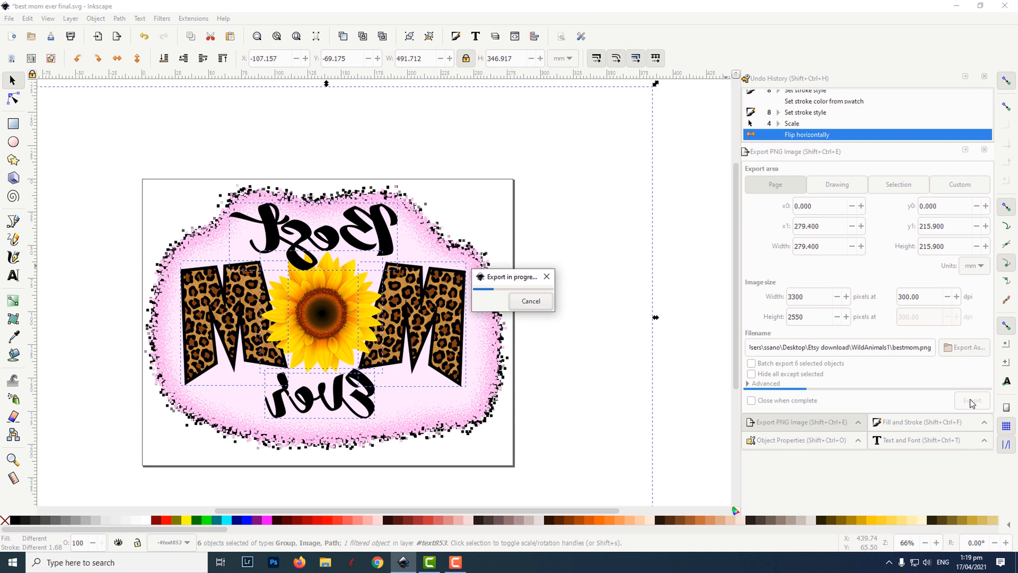
left_click(972, 399)
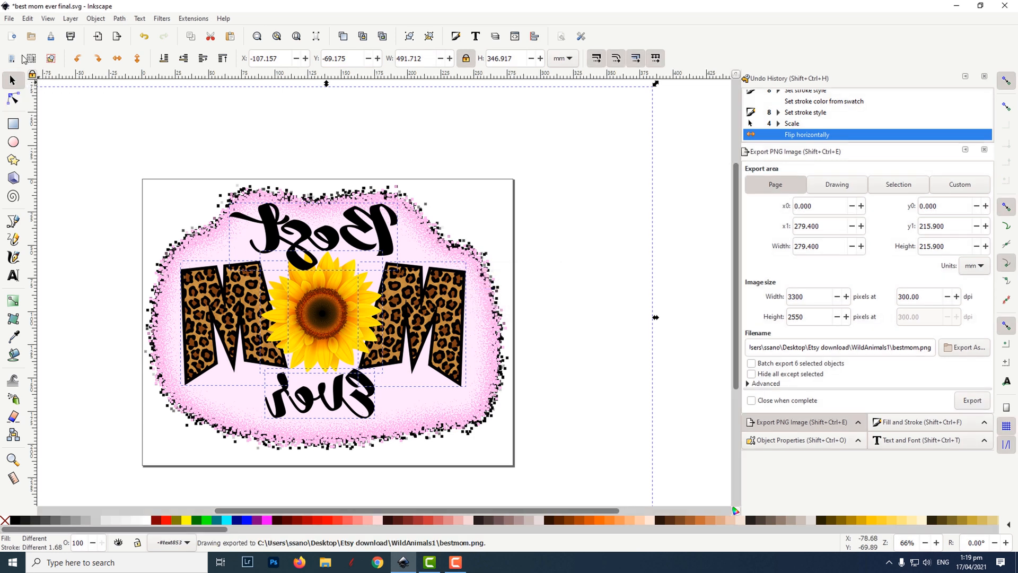
left_click(9, 18)
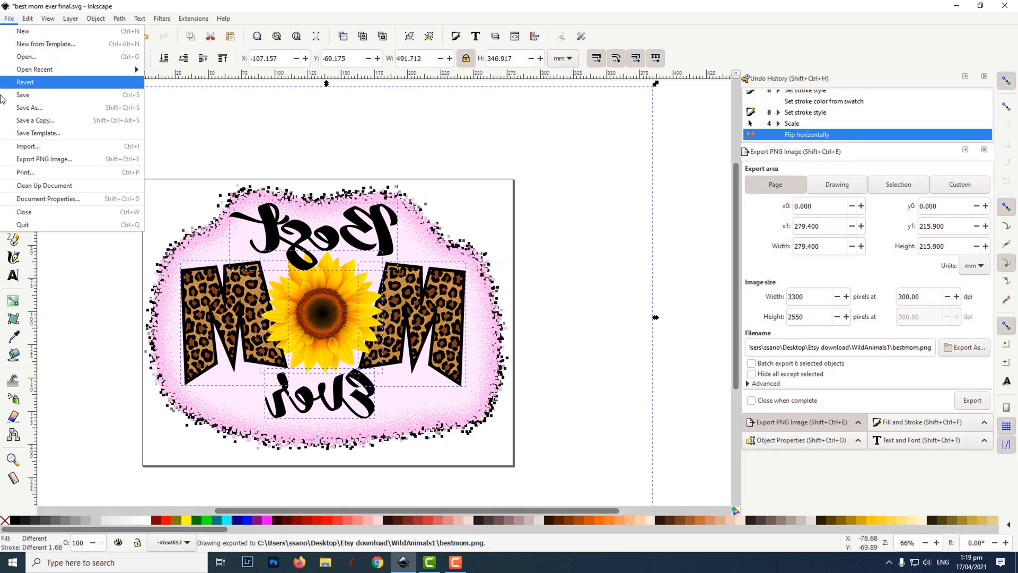
mouse_move(47, 56)
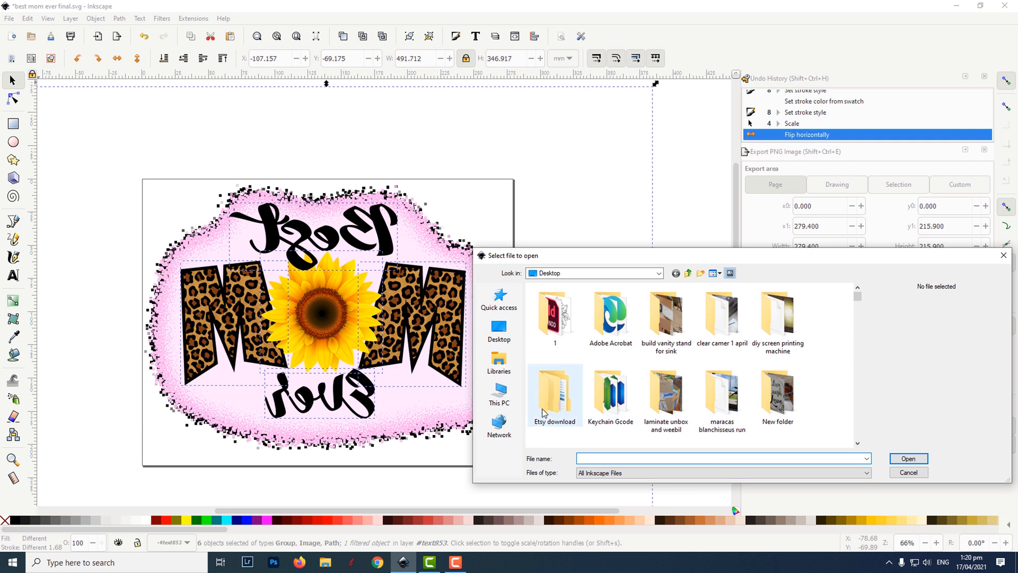
- Browse to Etsy download > WildAnimals1 and open the exported bestmom.png
double_click(555, 389)
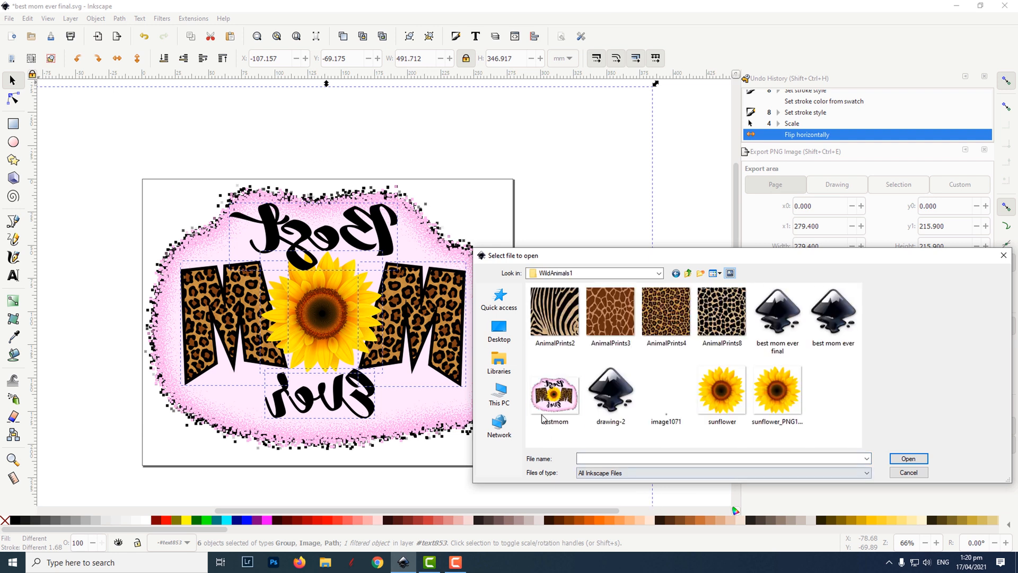
left_click(907, 472)
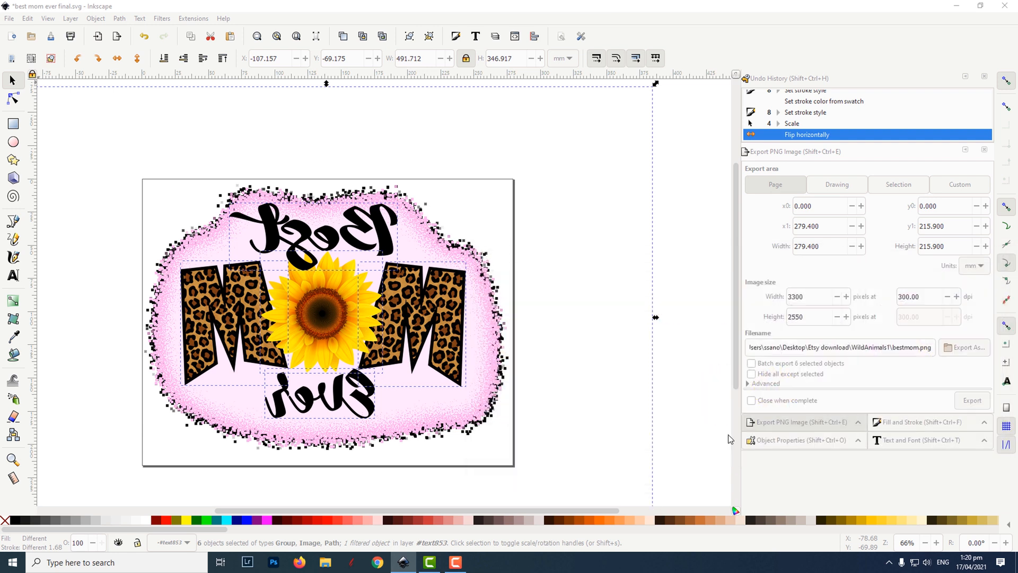
mouse_move(548, 352)
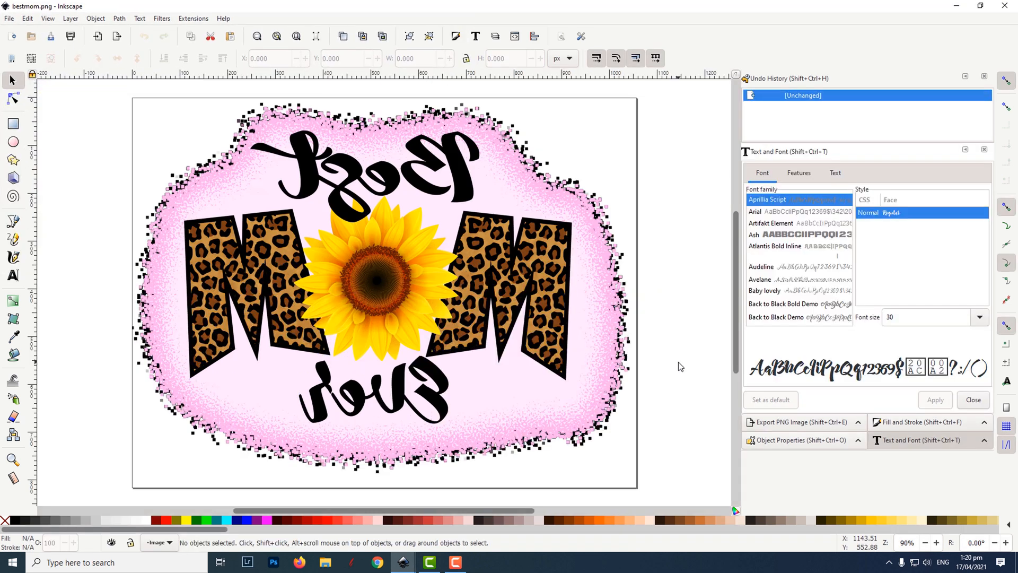
mouse_move(58, 11)
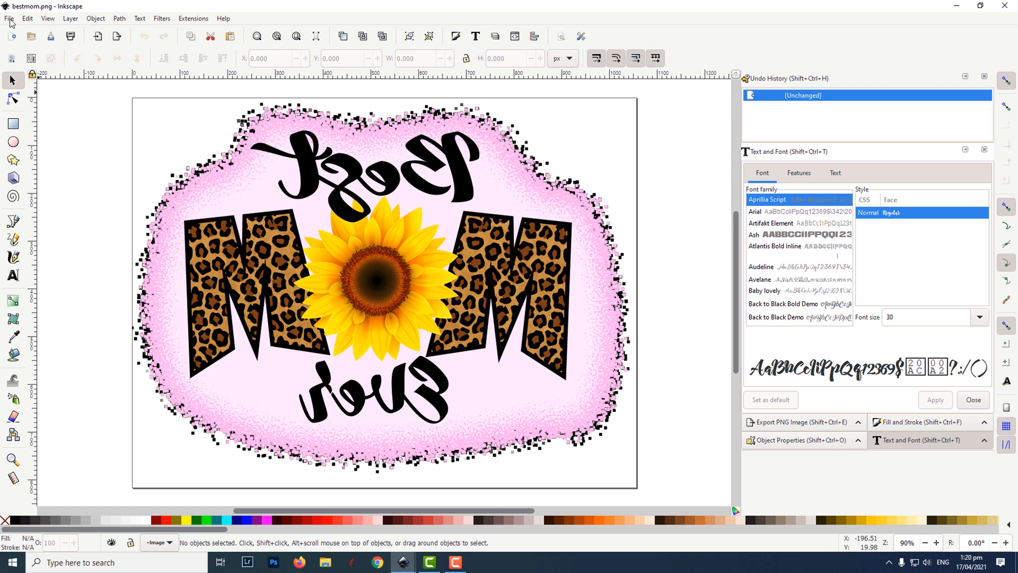
- Print the bestmom image to the SAWGRASS SG400, confirming its printer preferences first
left_click(10, 18)
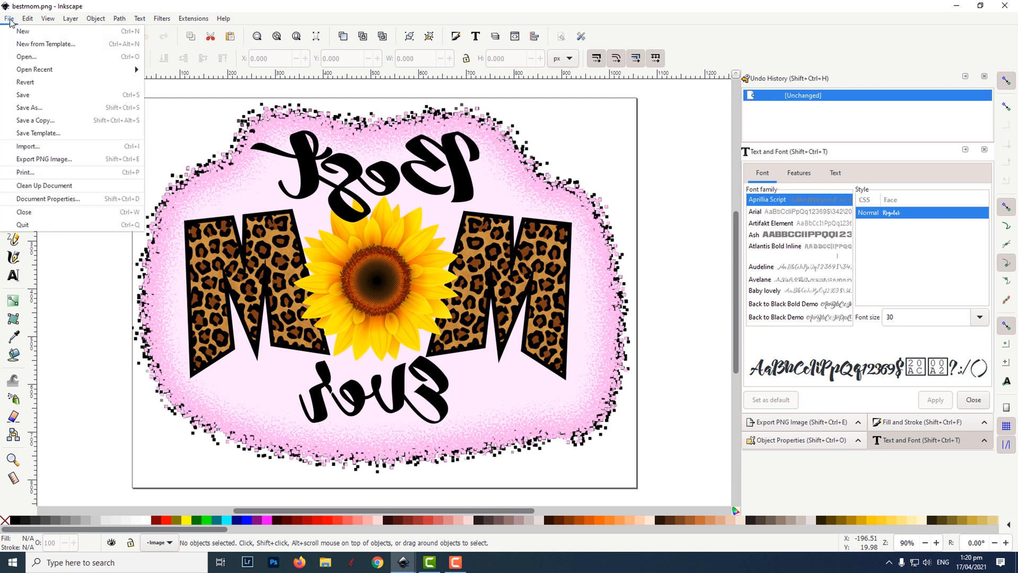
left_click(26, 172)
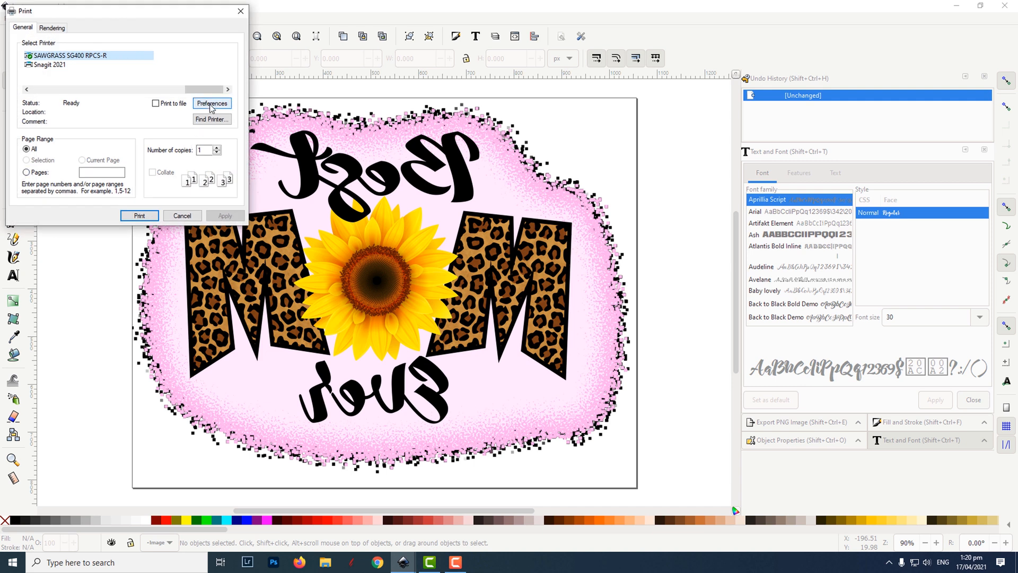
left_click(212, 103)
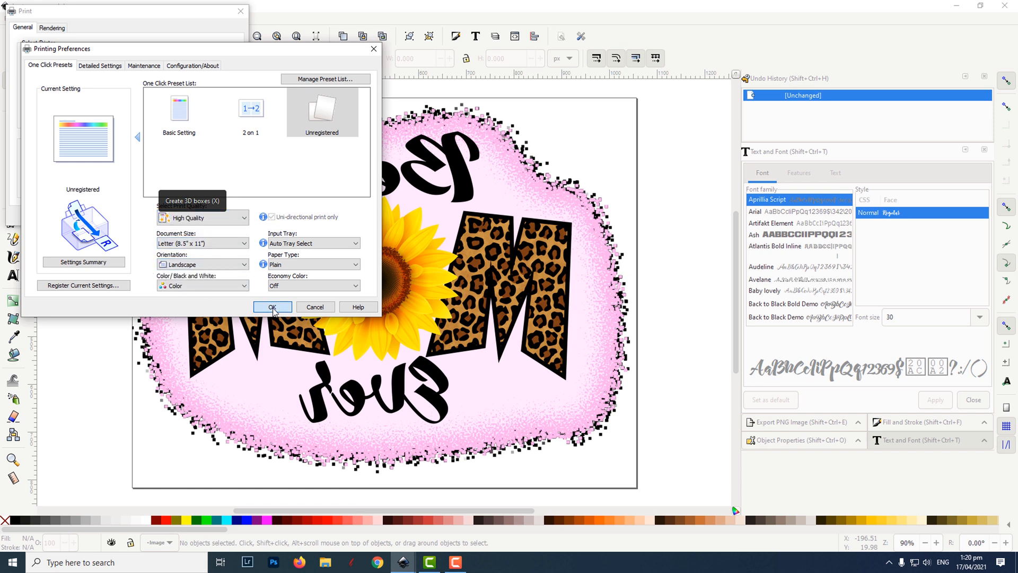
left_click(273, 306)
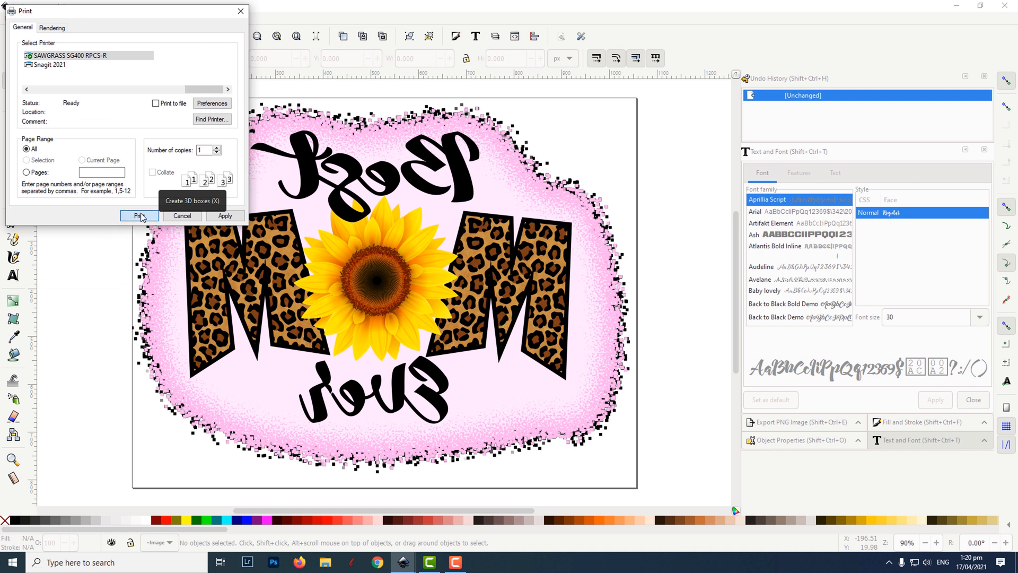
left_click(139, 215)
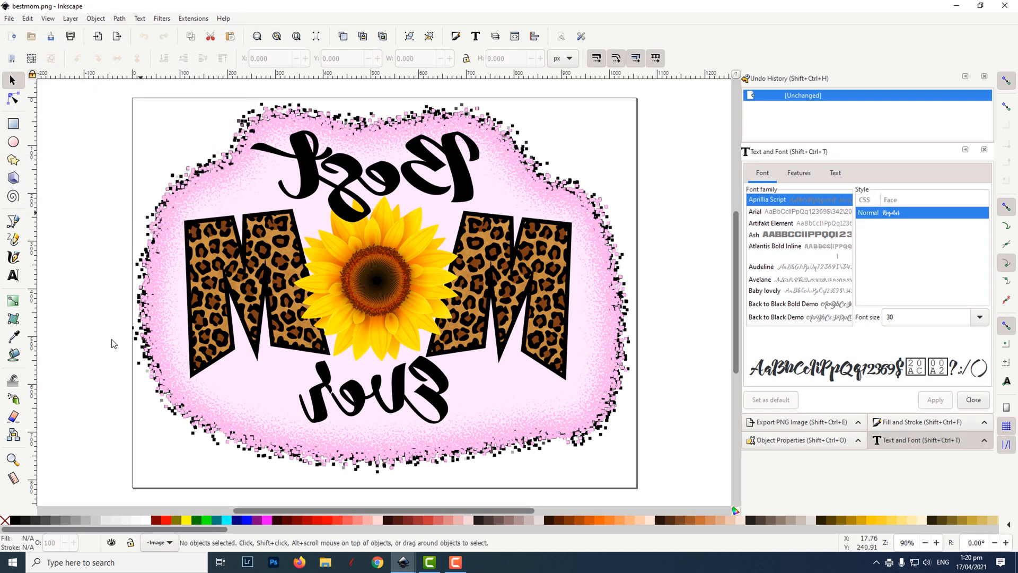